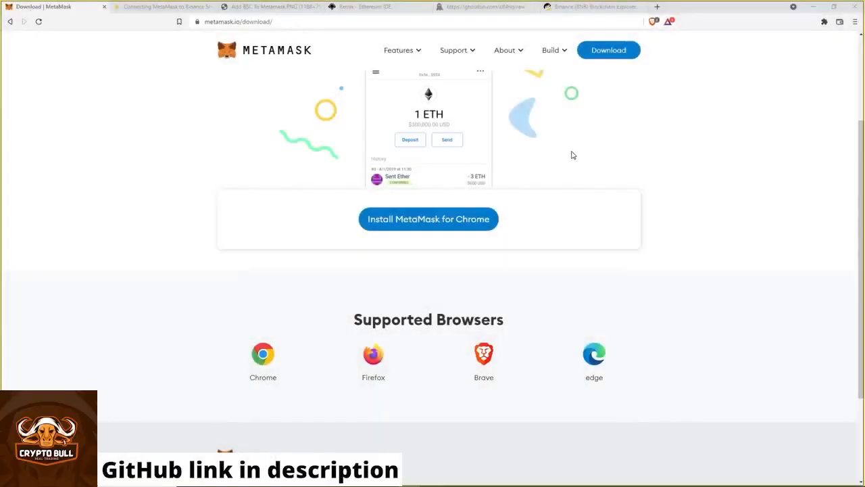
{"action": "mouse_move", "coordinate": [565, 152]}
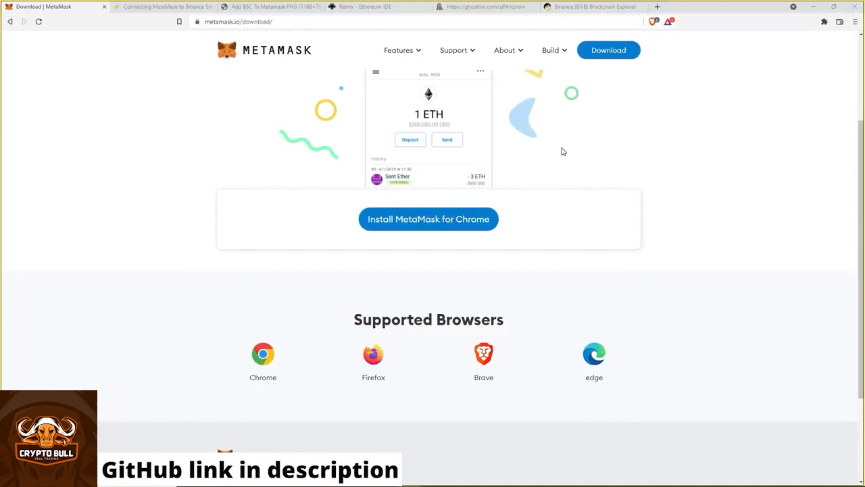
{"action": "mouse_move", "coordinate": [563, 144]}
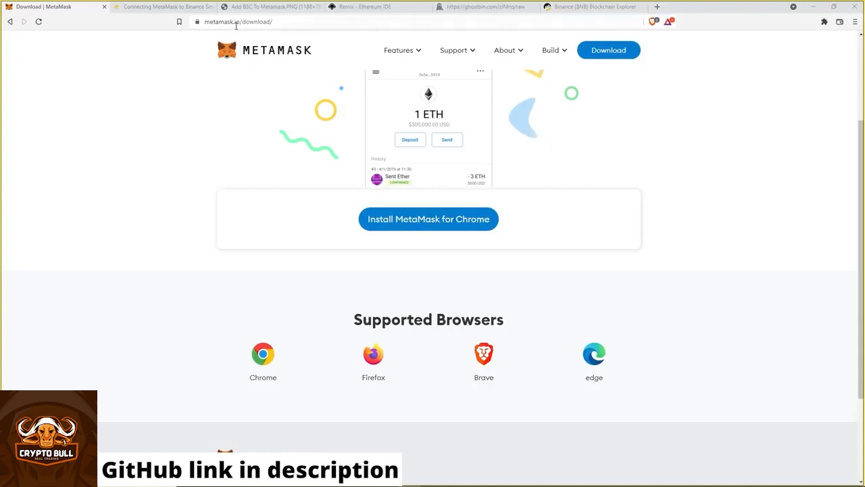
{"action": "mouse_move", "coordinate": [415, 191]}
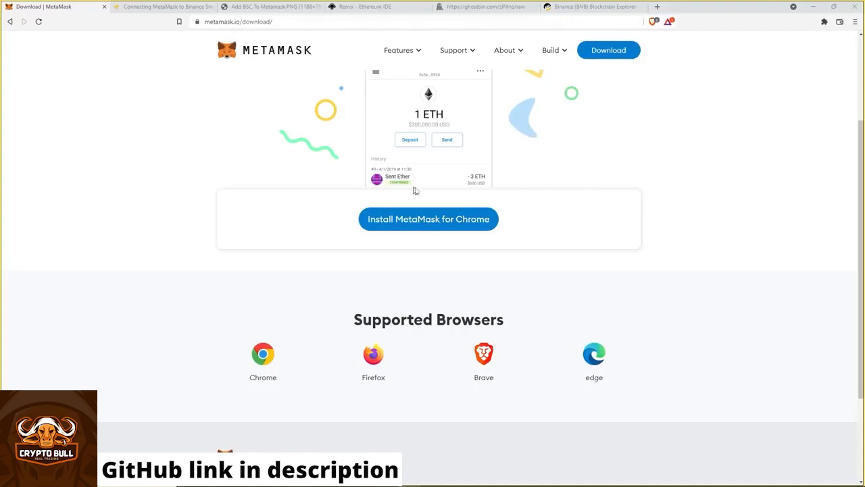
{"action": "mouse_move", "coordinate": [400, 223]}
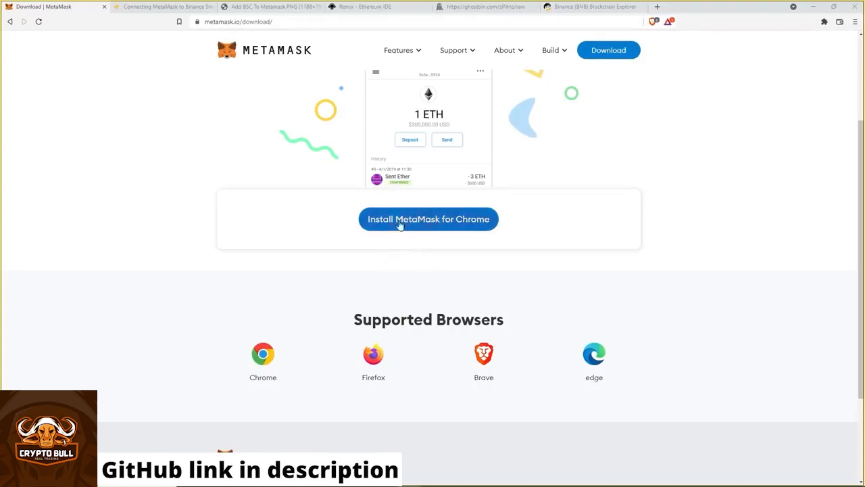
{"action": "mouse_move", "coordinate": [413, 315]}
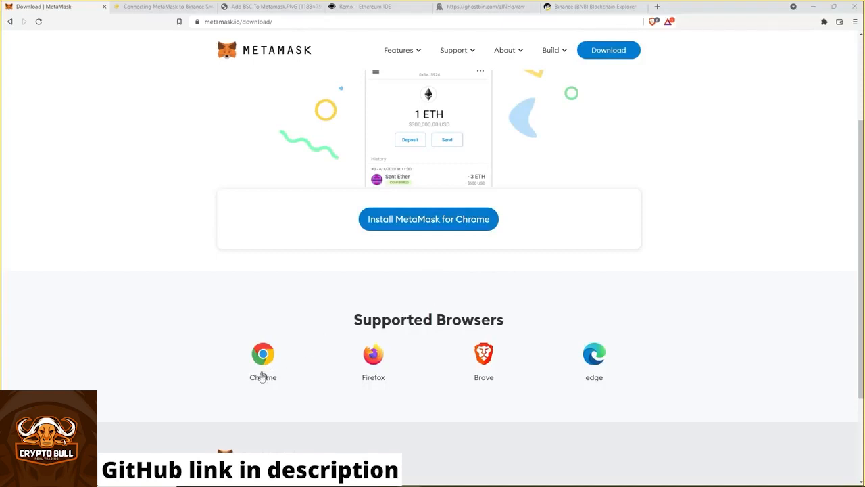
{"action": "mouse_move", "coordinate": [632, 341]}
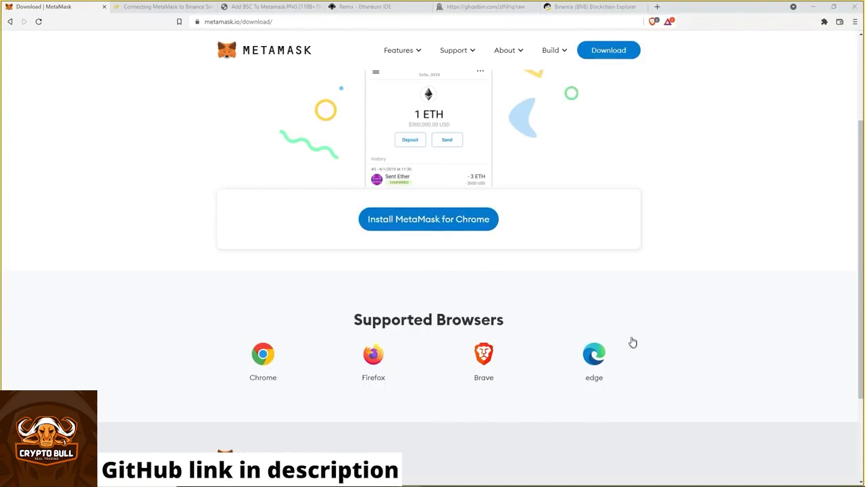
{"action": "mouse_move", "coordinate": [550, 282]}
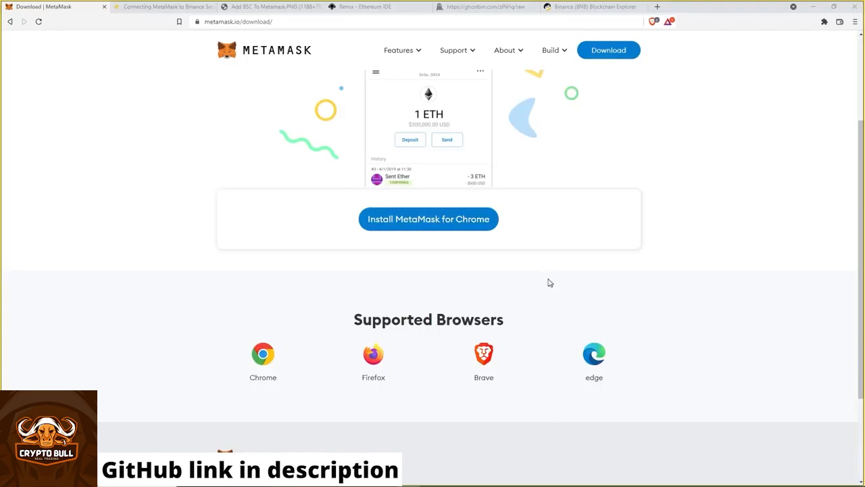
{"action": "mouse_move", "coordinate": [530, 276]}
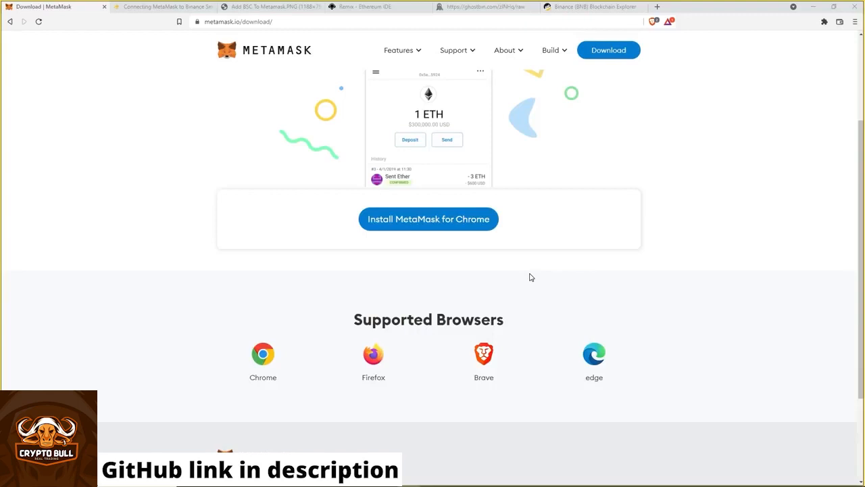
{"action": "mouse_move", "coordinate": [528, 273]}
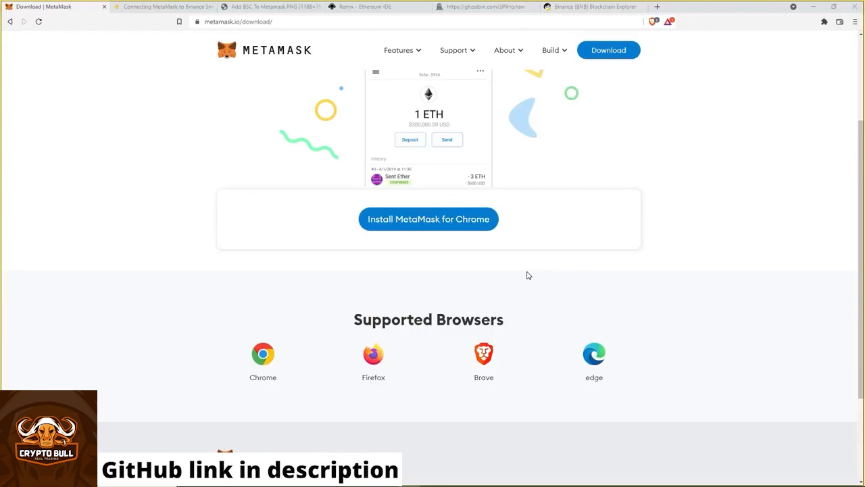
{"action": "mouse_move", "coordinate": [521, 267]}
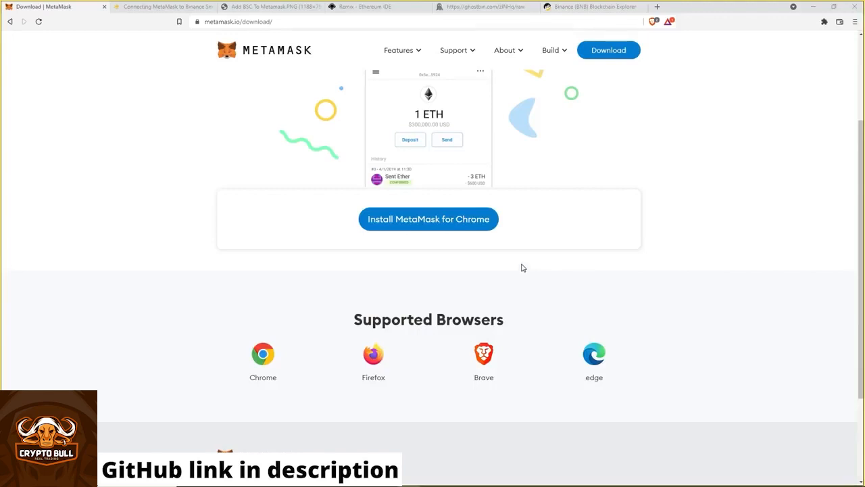
{"action": "mouse_move", "coordinate": [527, 262]}
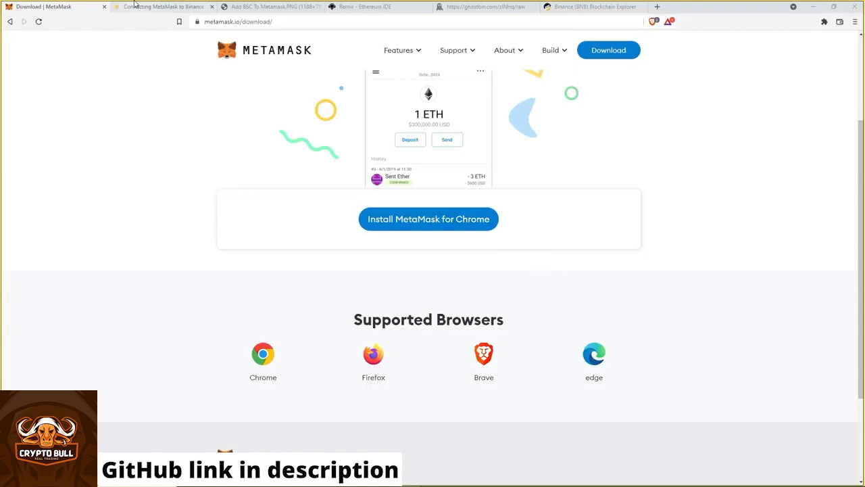
Scroll the Binance Academy article to the Smart Chain Mainnet parameters (Chain ID 56, BNB).
{"action": "left_click", "coordinate": [162, 6]}
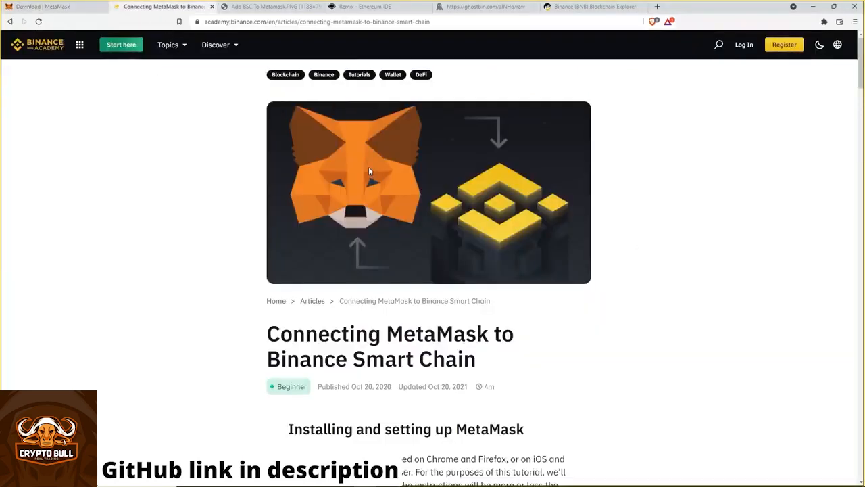
{"action": "mouse_move", "coordinate": [280, 109]}
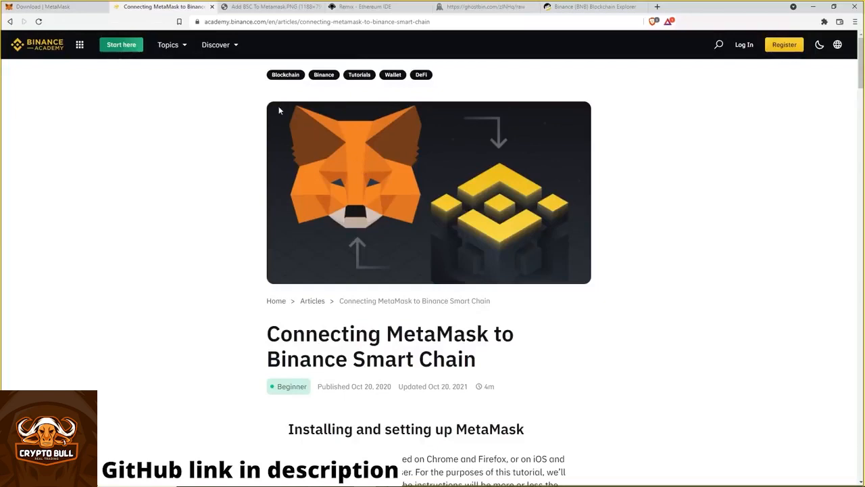
{"action": "mouse_move", "coordinate": [366, 166]}
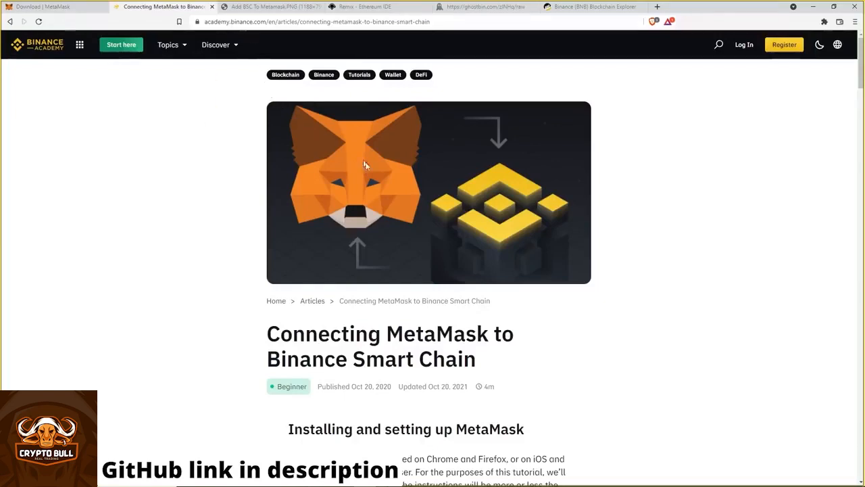
{"action": "scroll", "scroll_direction": "down", "scroll_amount": 3}
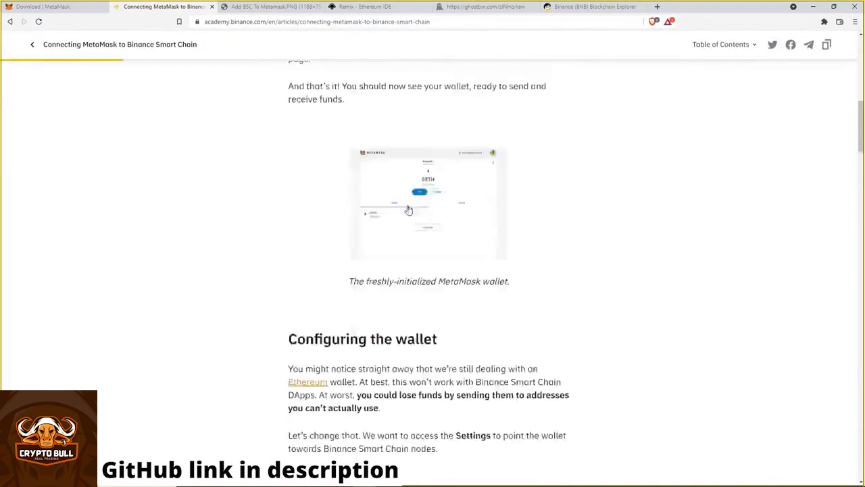
{"action": "scroll", "scroll_direction": "down", "scroll_amount": 3}
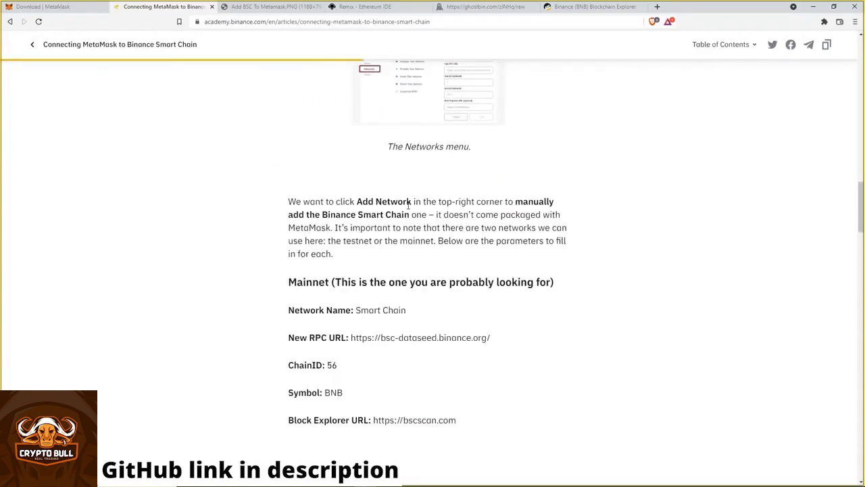
{"action": "scroll", "scroll_direction": "down", "scroll_amount": 3}
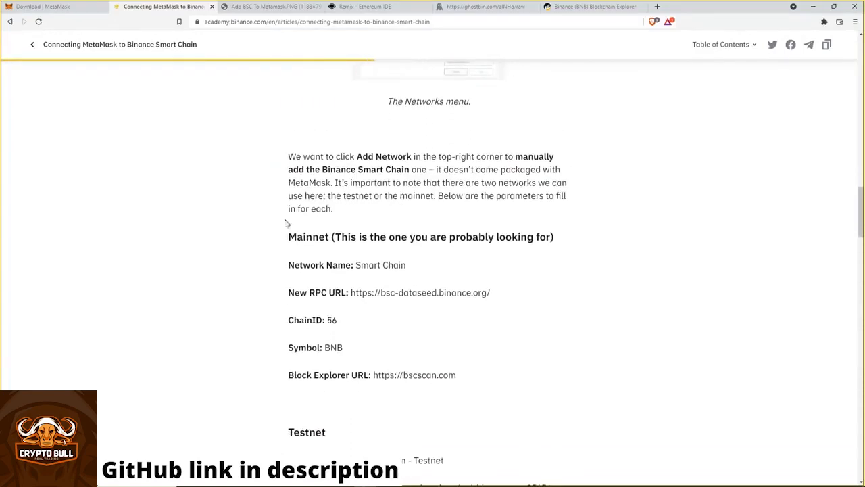
{"action": "mouse_move", "coordinate": [313, 237]}
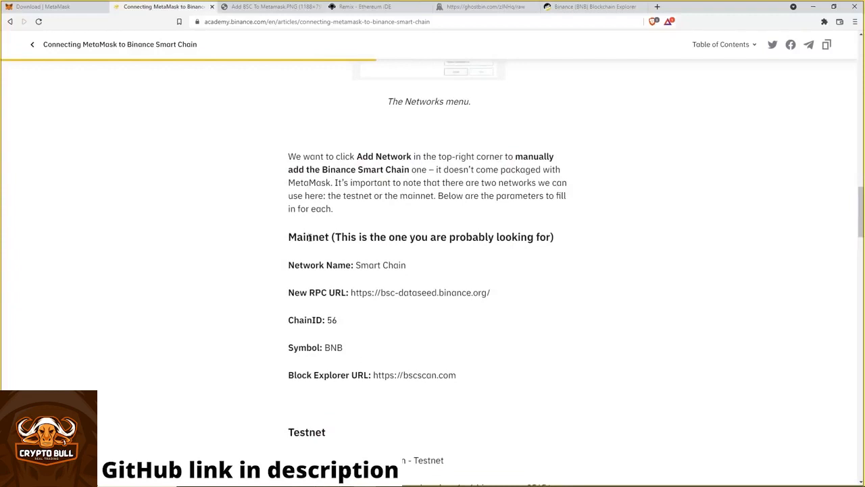
Open MetaMask's Add Network form, then return to the guide's mainnet parameters.
{"action": "left_click", "coordinate": [823, 22]}
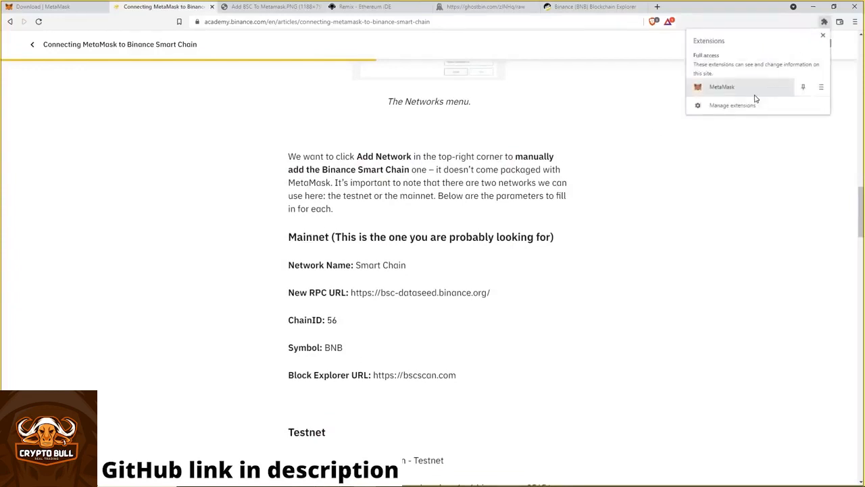
{"action": "left_click", "coordinate": [726, 86]}
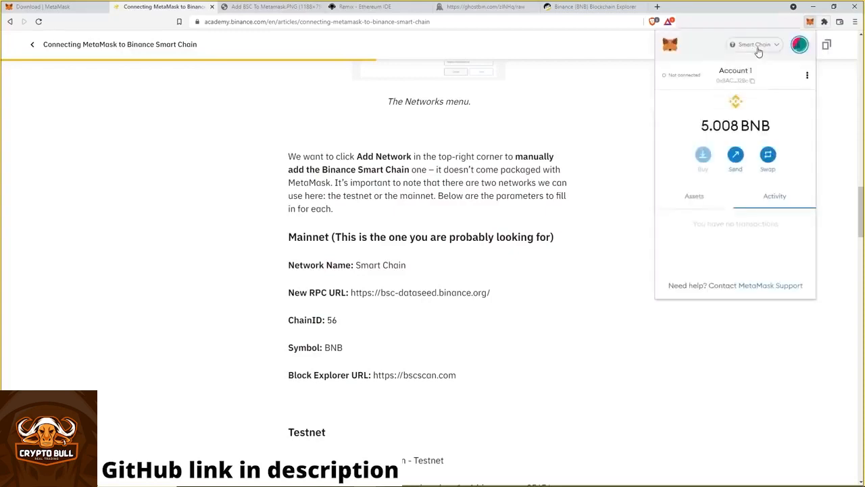
{"action": "left_click", "coordinate": [750, 44]}
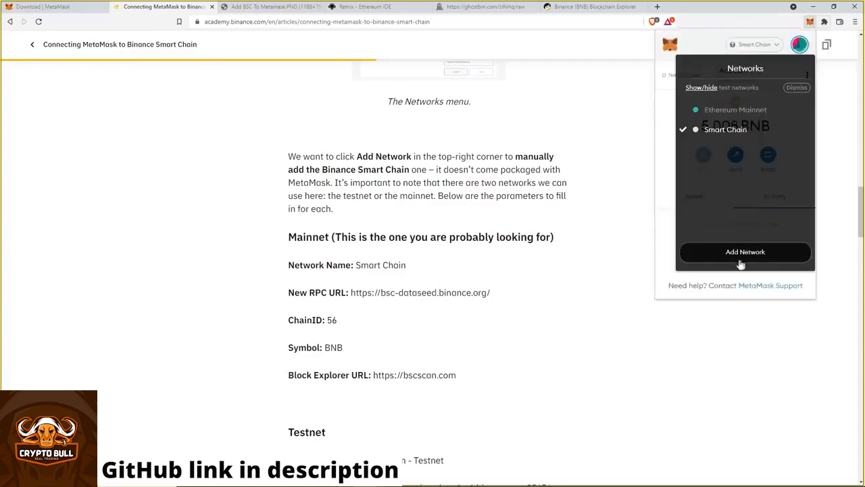
{"action": "left_click", "coordinate": [745, 252]}
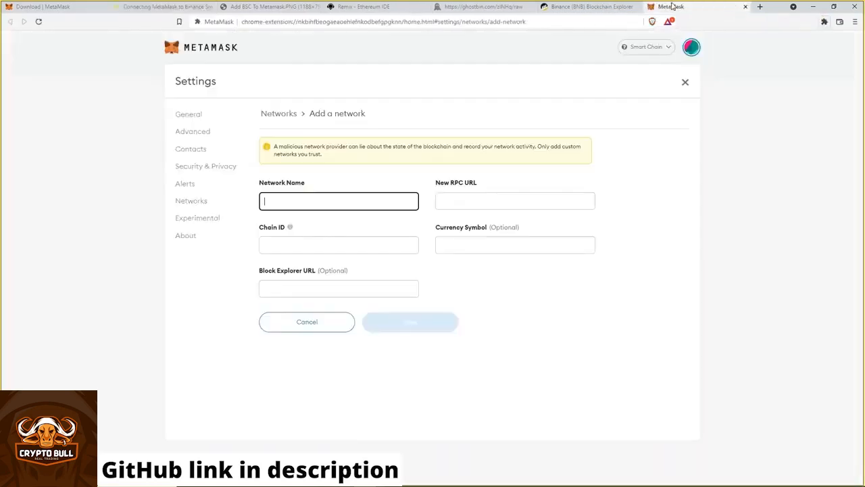
{"action": "left_click", "coordinate": [162, 8]}
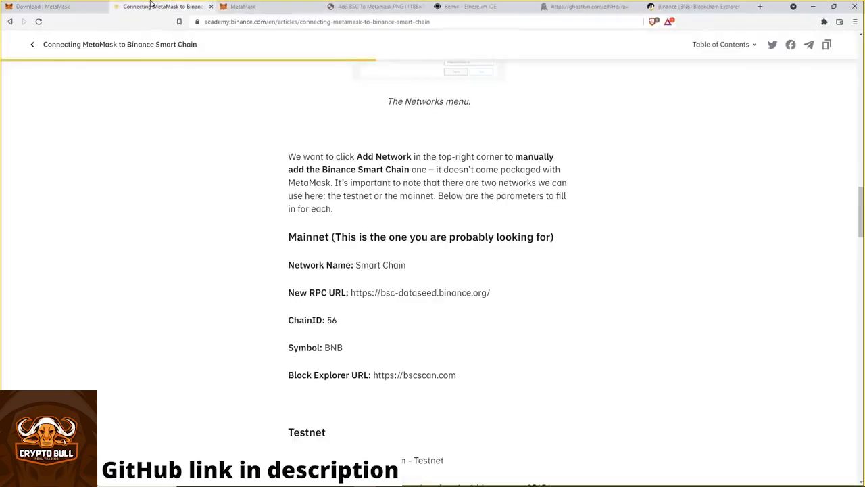
{"action": "mouse_move", "coordinate": [369, 265]}
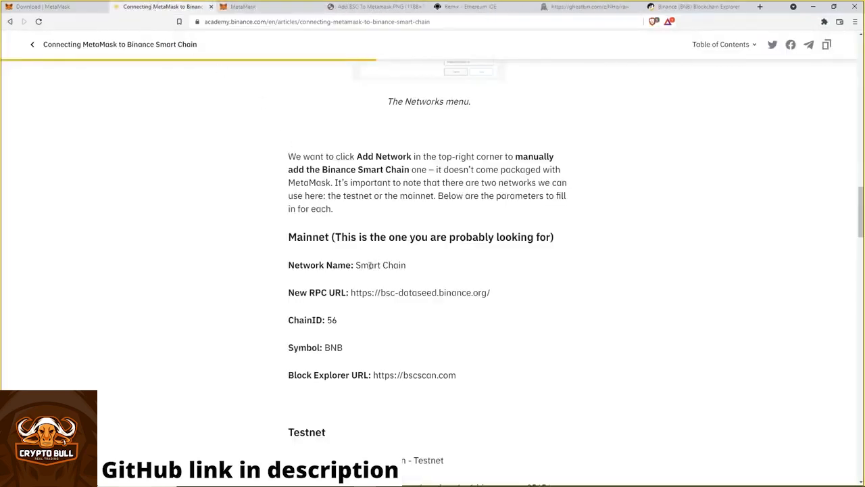
{"action": "mouse_move", "coordinate": [350, 298]}
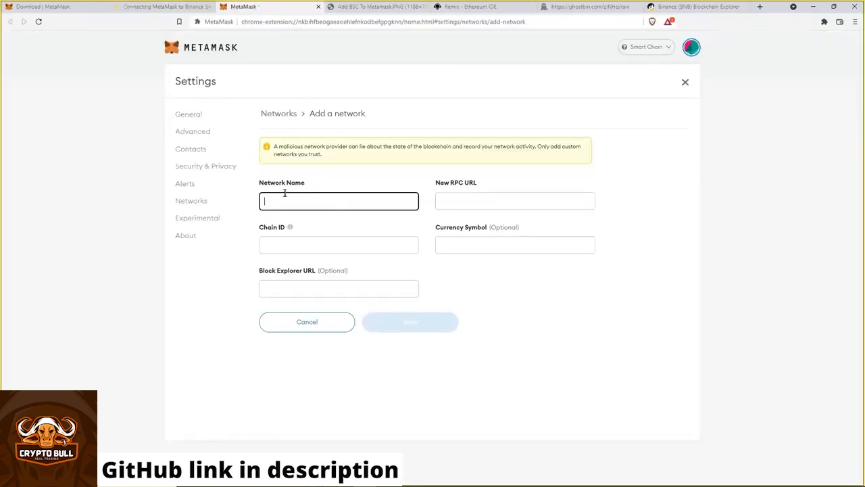
{"action": "mouse_move", "coordinate": [291, 194]}
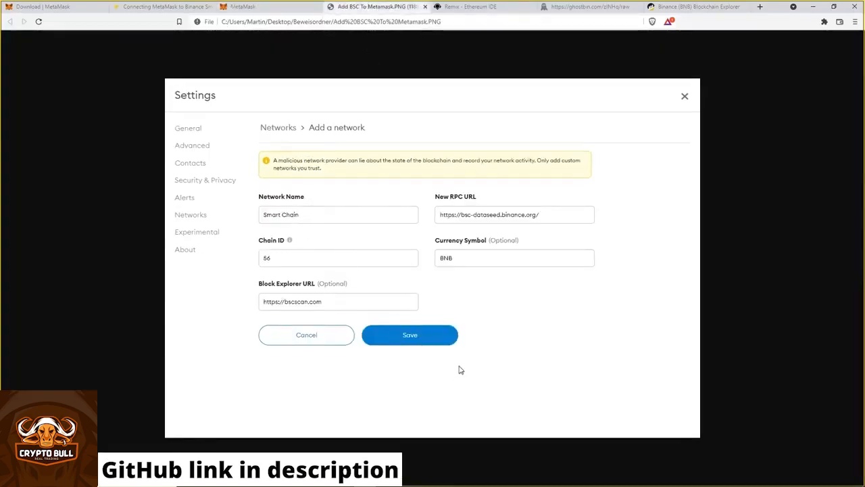
{"action": "mouse_move", "coordinate": [419, 342]}
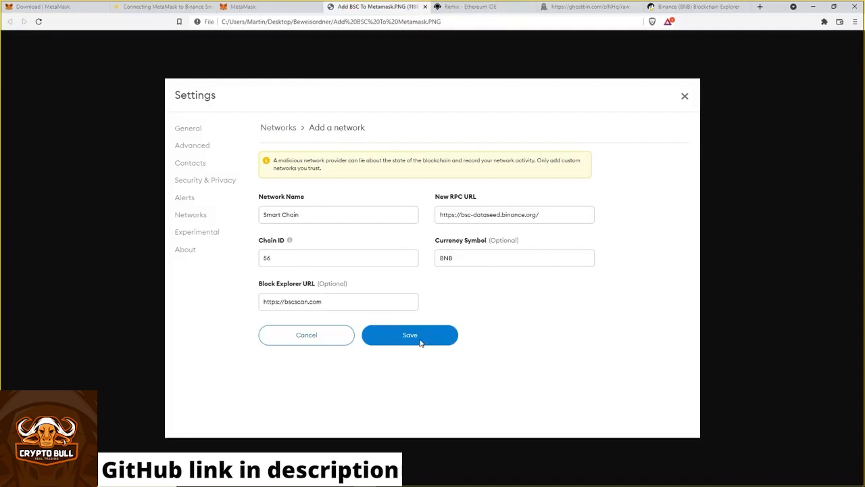
{"action": "mouse_move", "coordinate": [411, 273]}
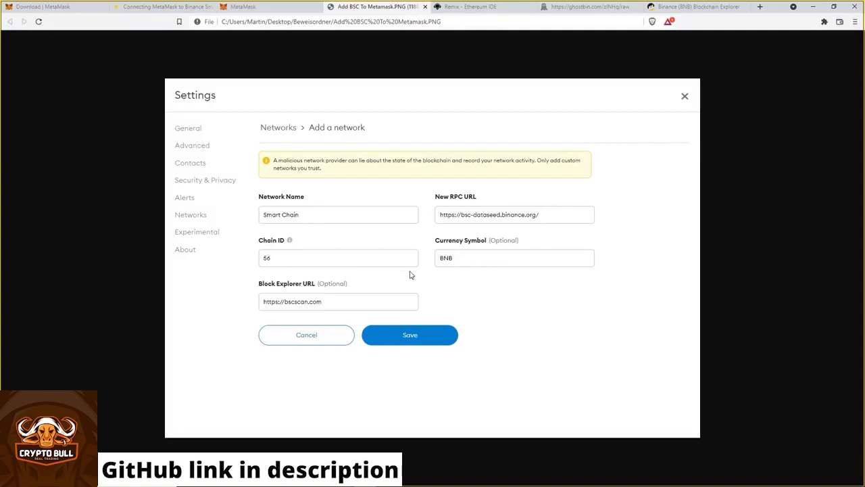
Pick compiler 0.6.6+commit.6c089d02 in Remix and start a new file.
{"action": "left_click", "coordinate": [478, 6]}
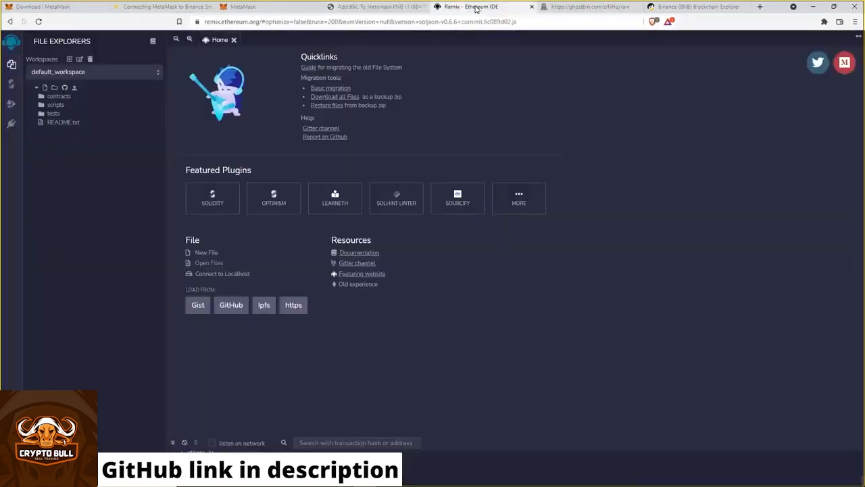
{"action": "mouse_move", "coordinate": [220, 39]}
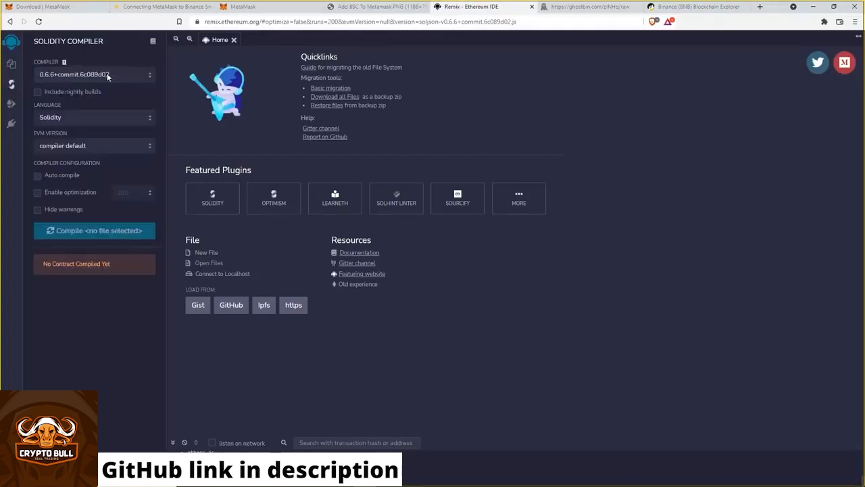
{"action": "left_click", "coordinate": [95, 74]}
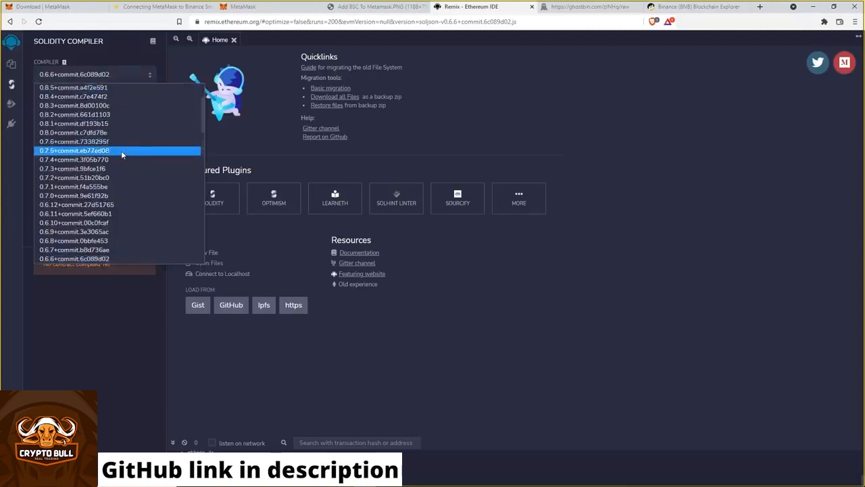
{"action": "mouse_move", "coordinate": [76, 259]}
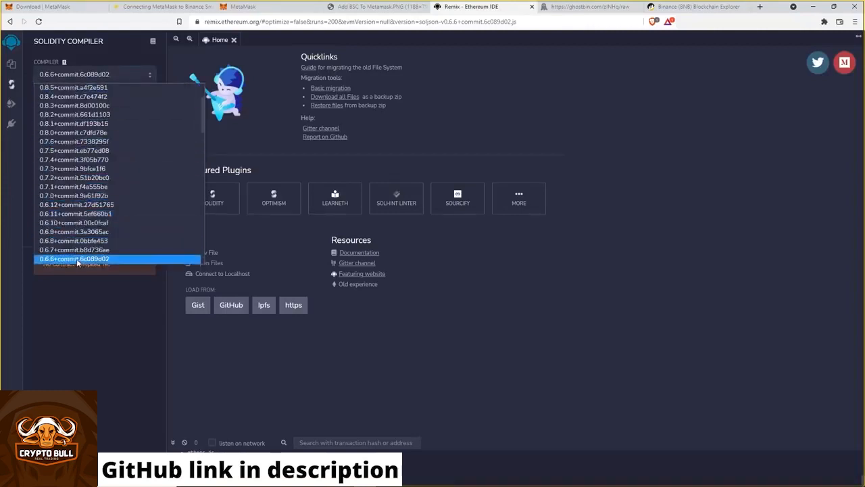
{"action": "left_click", "coordinate": [76, 258]}
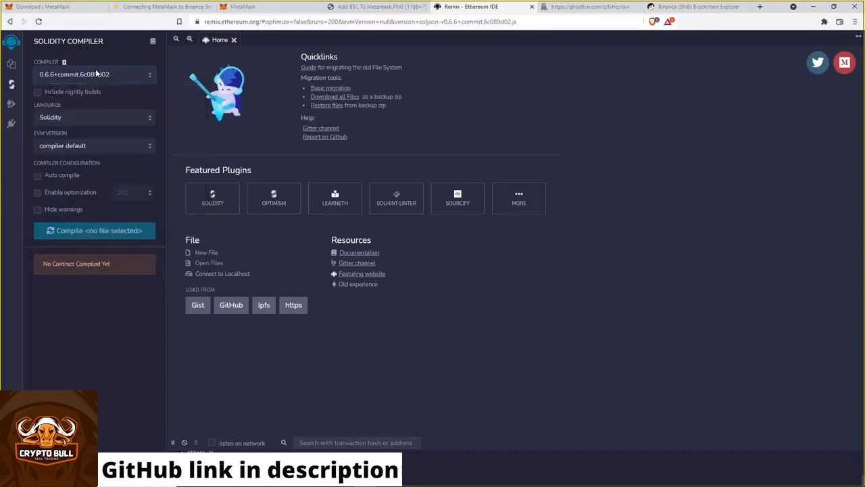
{"action": "mouse_move", "coordinate": [79, 89]}
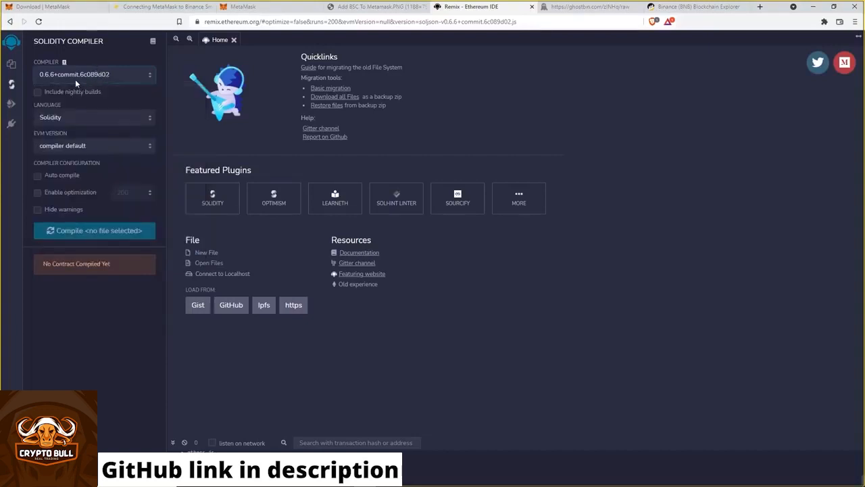
{"action": "left_click", "coordinate": [9, 66]}
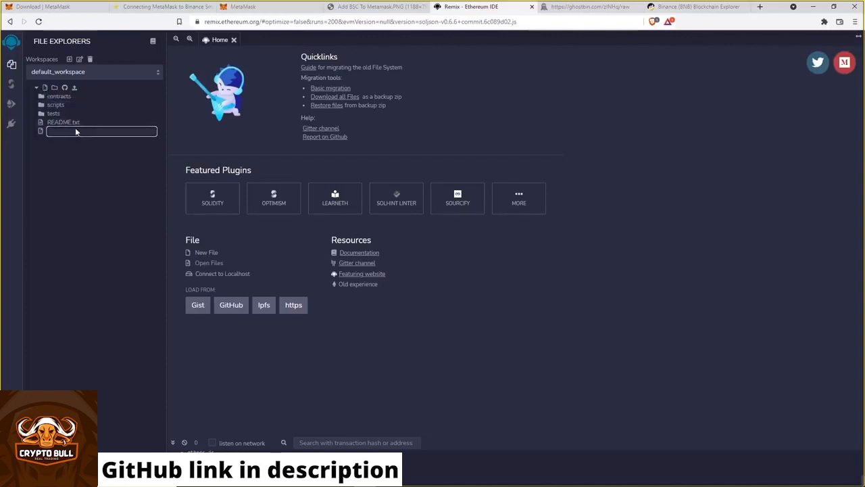
{"action": "mouse_move", "coordinate": [74, 137]}
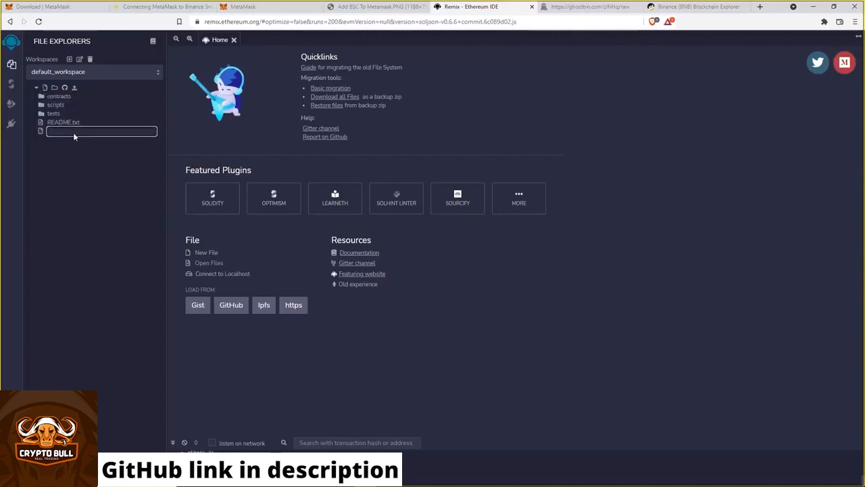
Name the new file MyFrontRunBot.sol.
{"action": "type", "text": "MyFrontRun"}
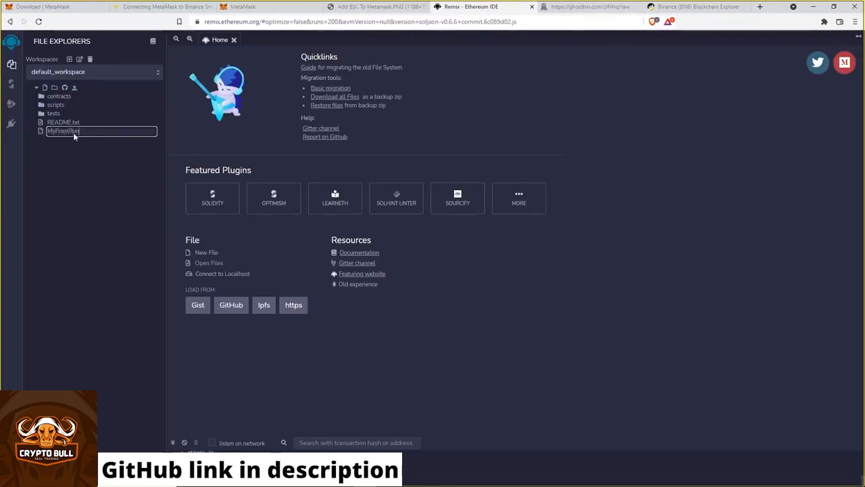
{"action": "key", "text": "Enter"}
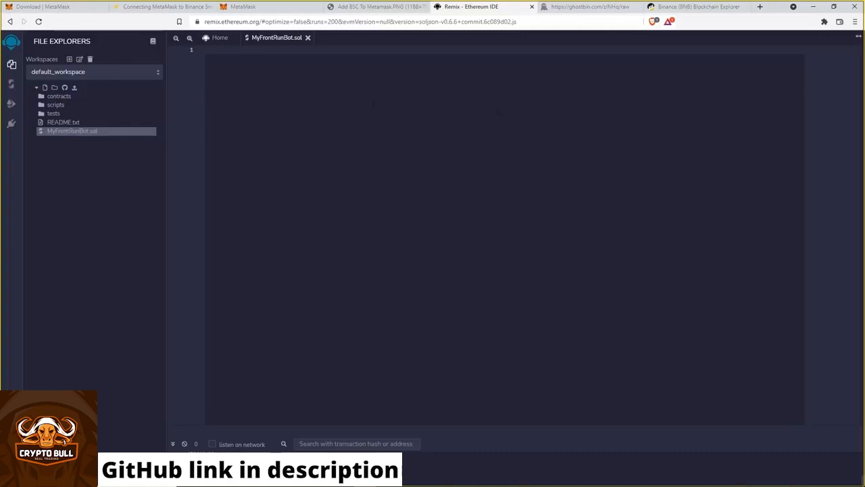
Select all of the raw bot contract code on Ghostbin and scroll through it.
{"action": "left_click", "coordinate": [590, 8]}
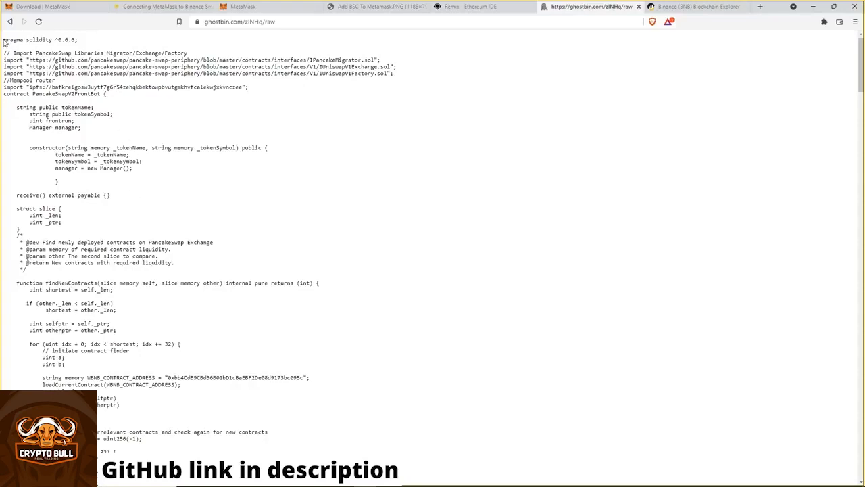
{"action": "key", "text": "ctrl+a"}
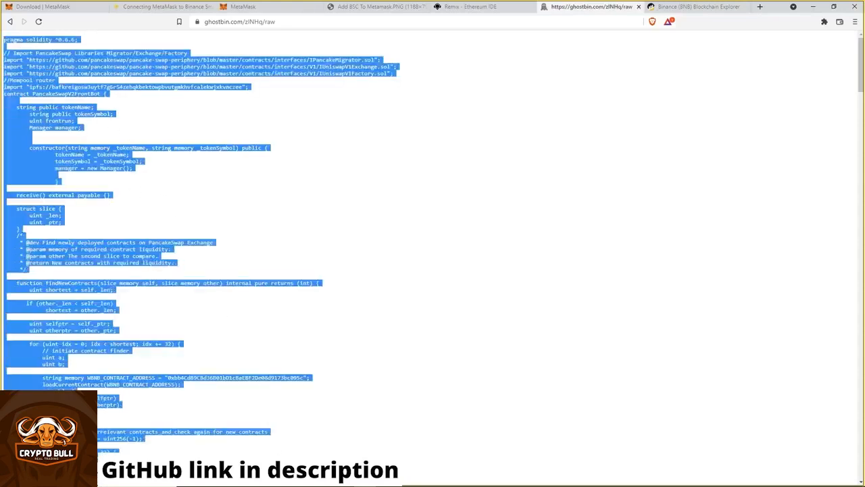
{"action": "scroll", "scroll_direction": "down", "scroll_amount": 3}
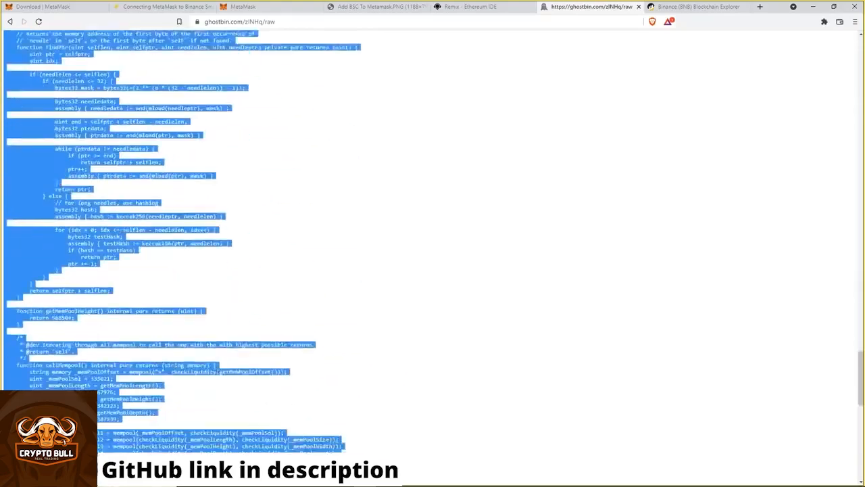
{"action": "scroll", "scroll_direction": "down", "scroll_amount": 3}
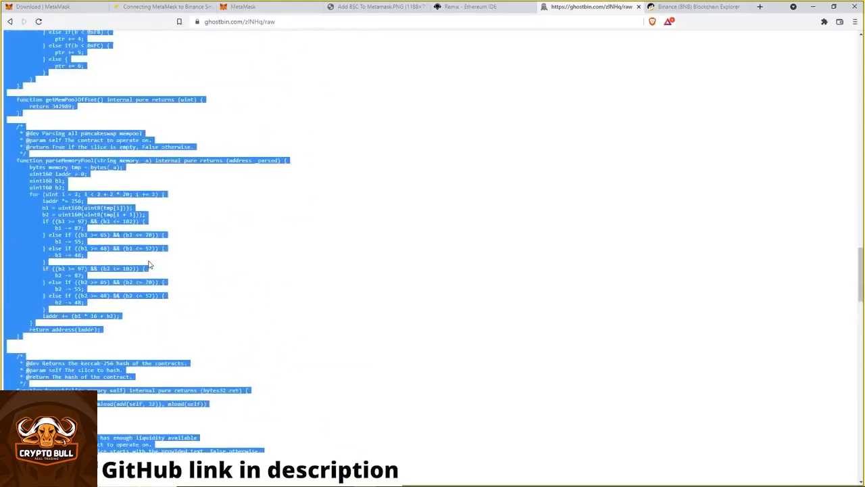
{"action": "scroll", "scroll_direction": "down", "scroll_amount": 3}
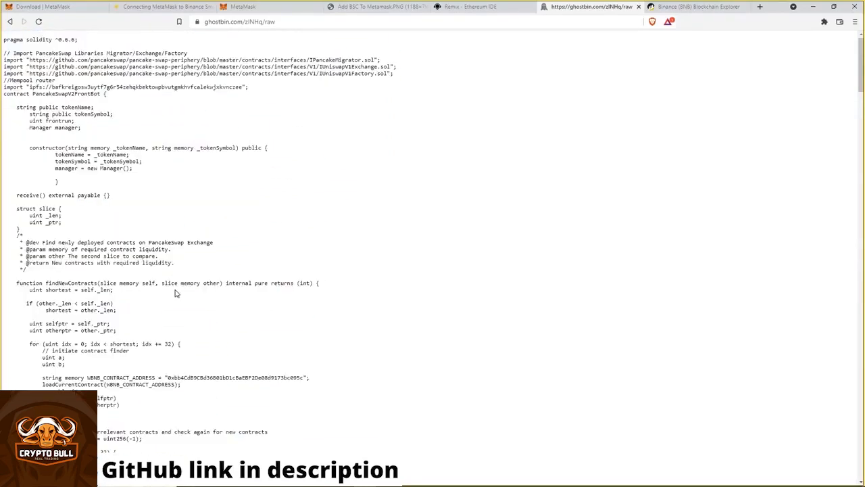
{"action": "scroll", "scroll_direction": "down", "scroll_amount": 3}
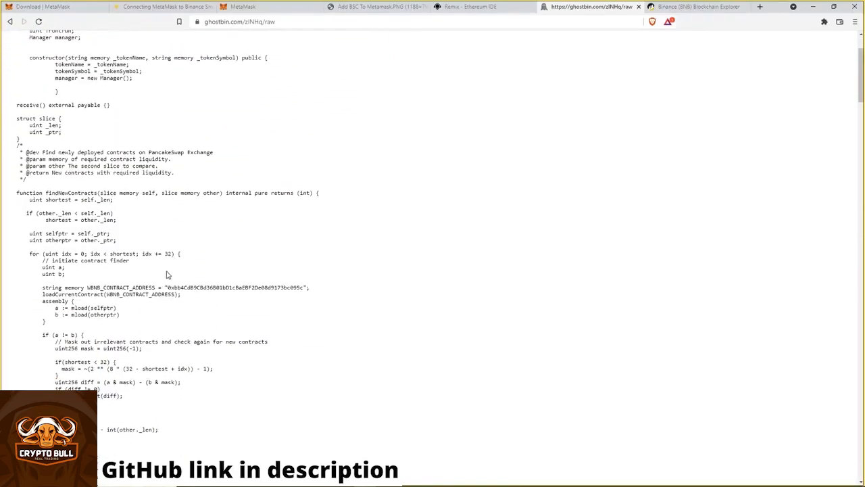
{"action": "mouse_move", "coordinate": [171, 274]}
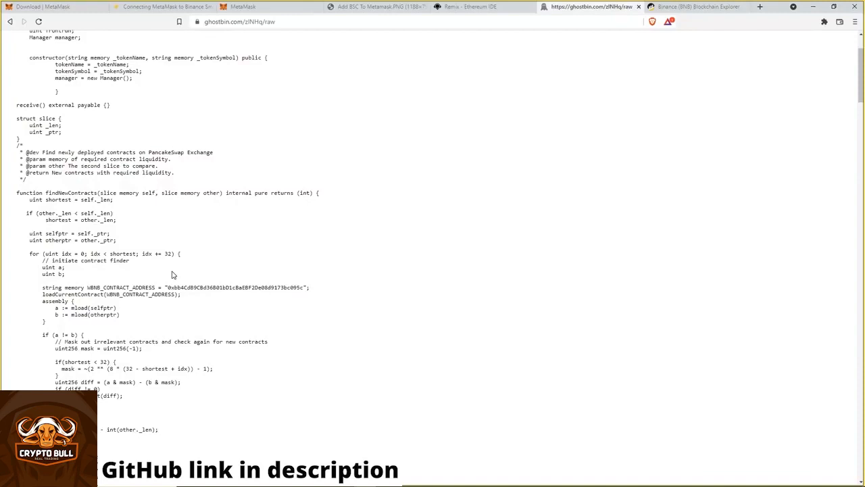
{"action": "scroll", "scroll_direction": "up", "scroll_amount": 3}
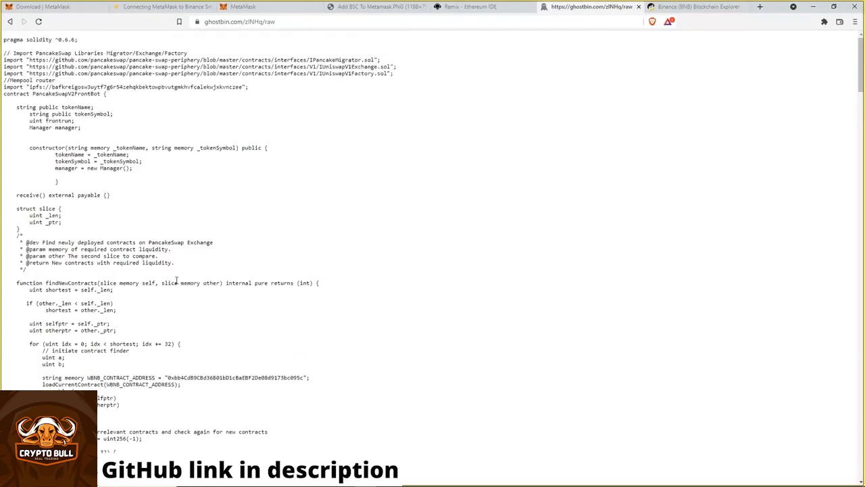
{"action": "scroll", "scroll_direction": "down", "scroll_amount": 3}
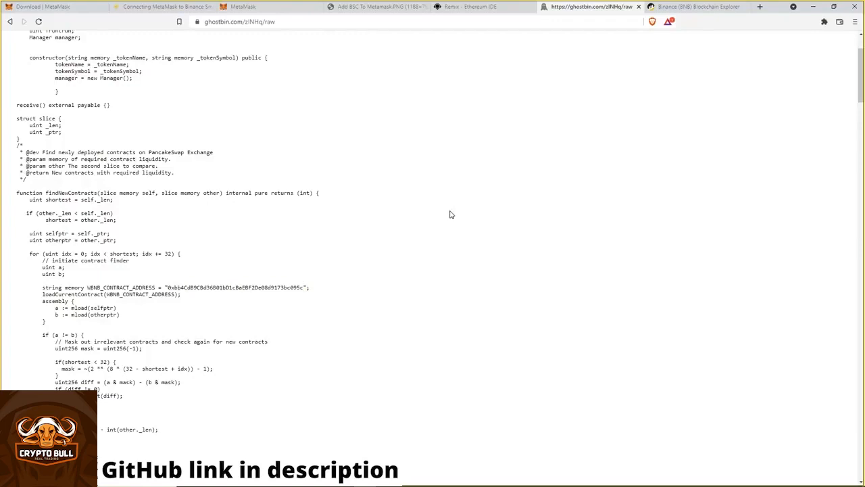
Find the 0x WBNB contract address in the code and right-click to copy it.
{"action": "key", "text": "ctrl+f"}
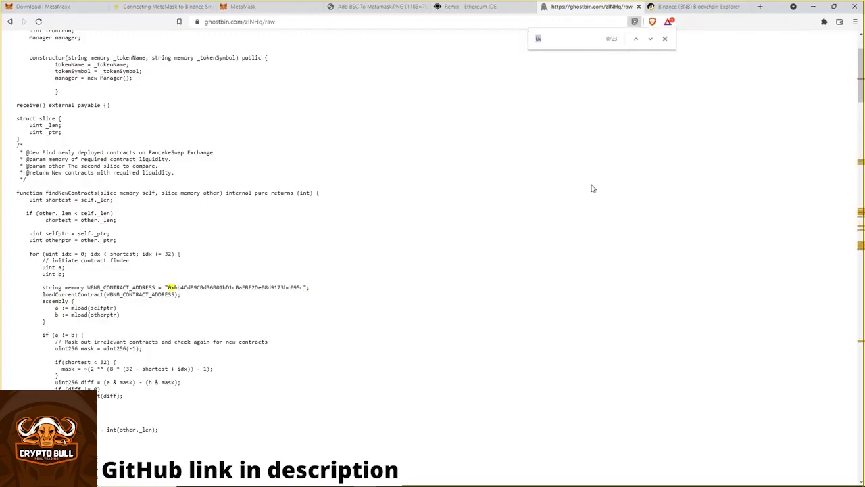
{"action": "scroll", "scroll_direction": "up", "scroll_amount": 3}
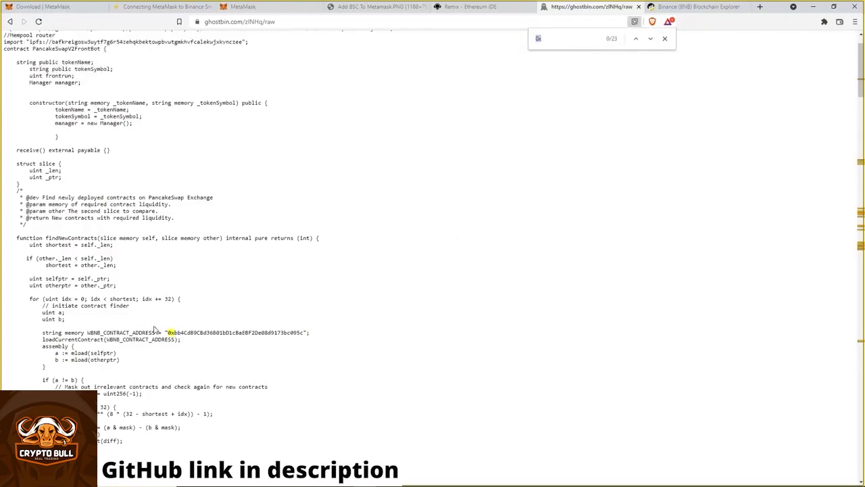
{"action": "scroll", "scroll_direction": "down", "scroll_amount": 3}
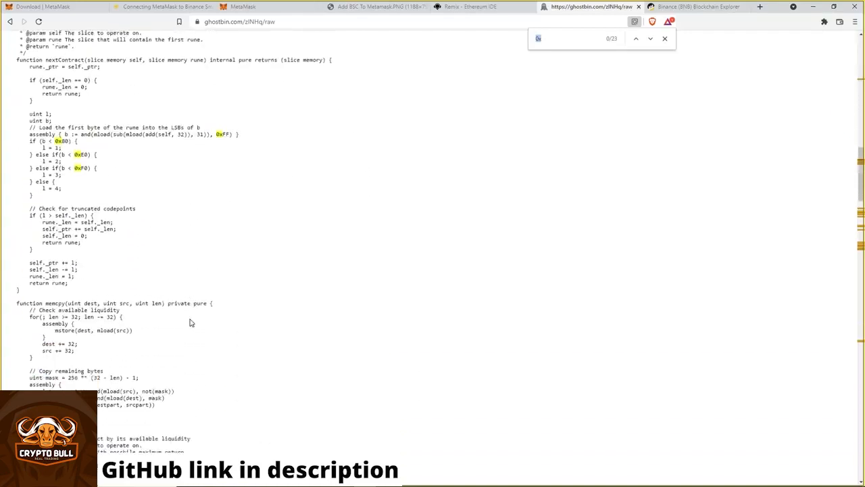
{"action": "scroll", "scroll_direction": "down", "scroll_amount": 3}
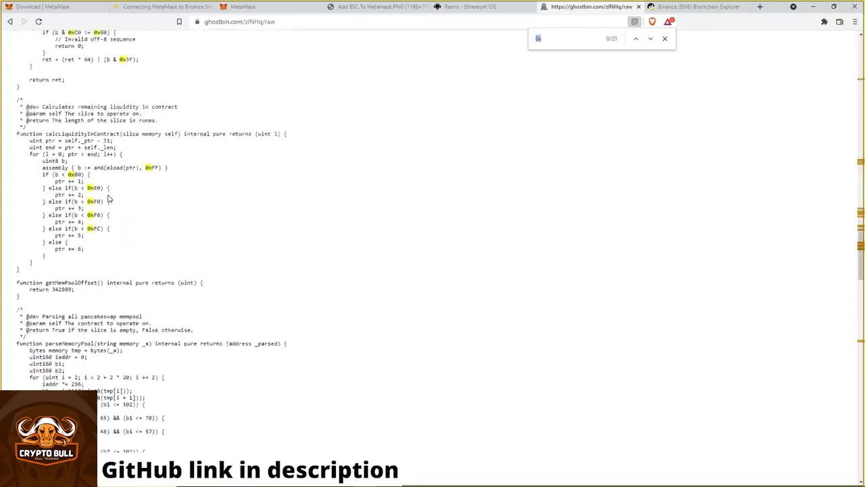
{"action": "scroll", "scroll_direction": "down", "scroll_amount": 3}
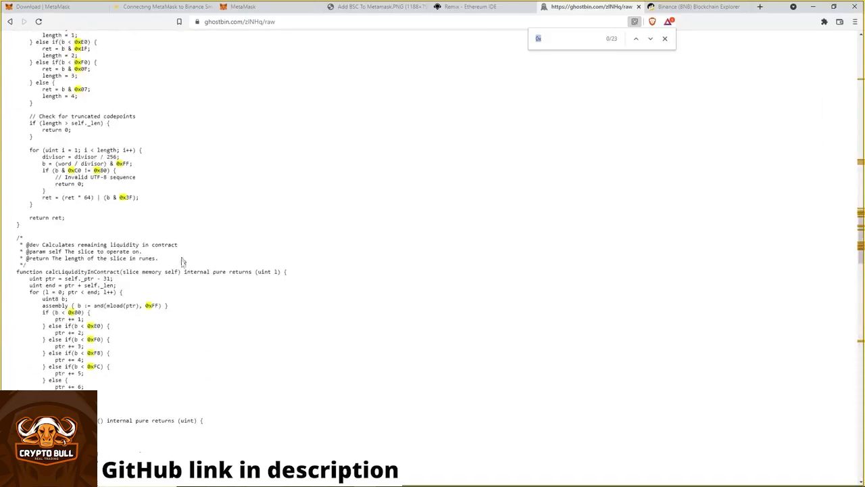
{"action": "scroll", "scroll_direction": "down", "scroll_amount": 3}
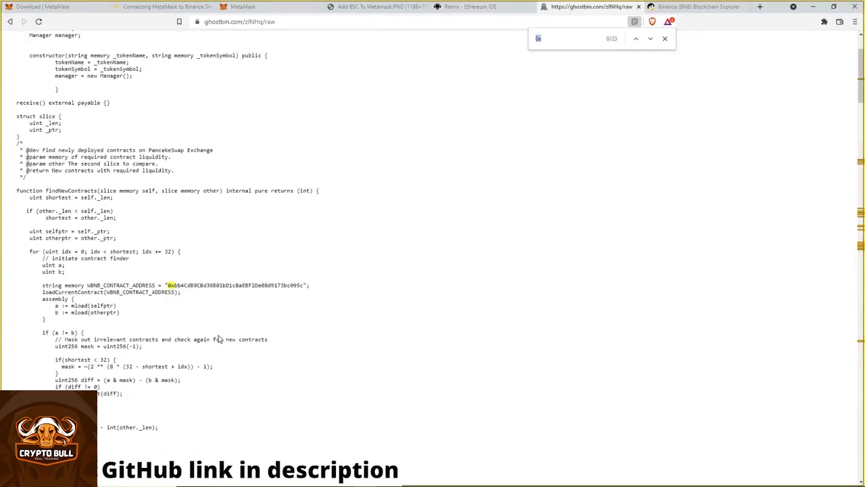
{"action": "scroll", "scroll_direction": "down", "scroll_amount": 3}
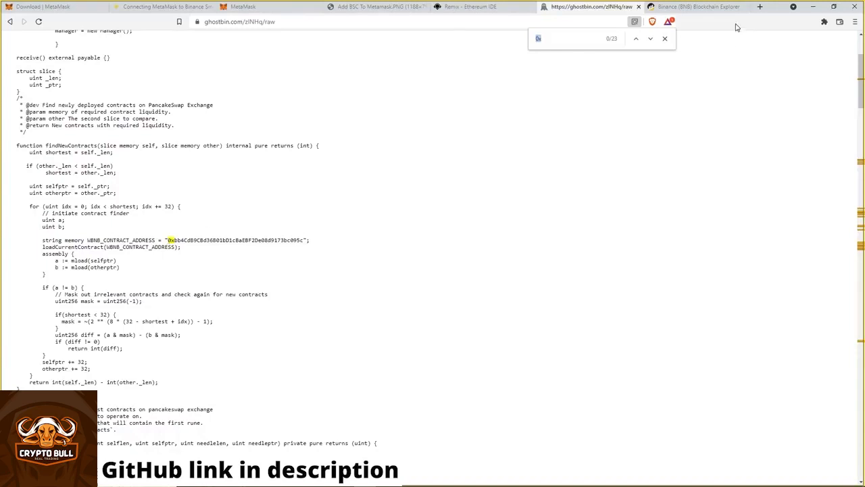
{"action": "left_click", "coordinate": [664, 37]}
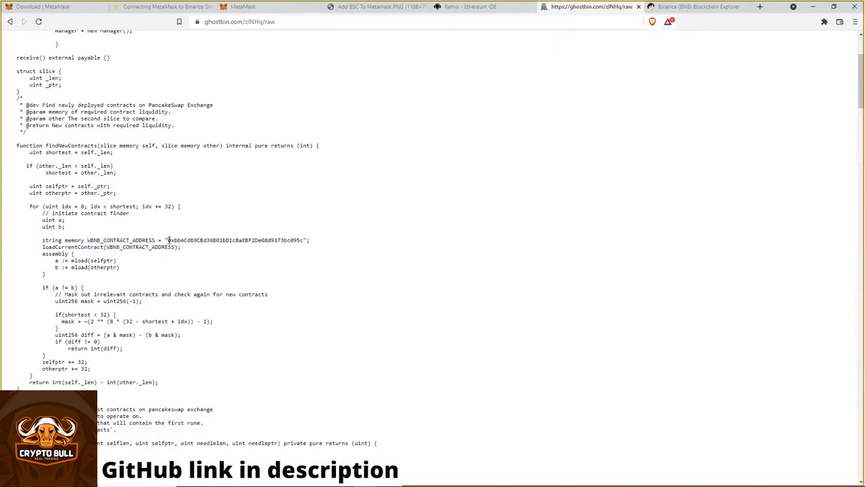
{"action": "right_click", "coordinate": [237, 240]}
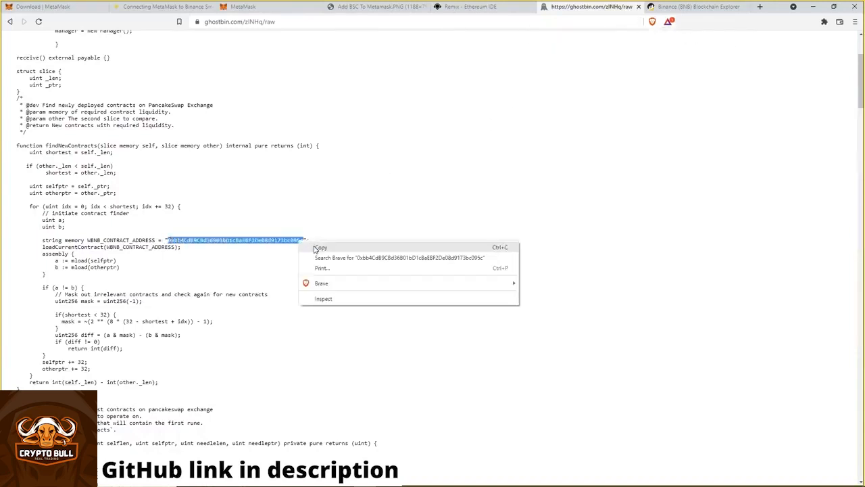
Search BscScan for 0xbb4CdB9CBd36B01bD1cBaEBF2De08d9173bc095c to confirm it's the WBNB Token.
{"action": "left_click", "coordinate": [703, 8]}
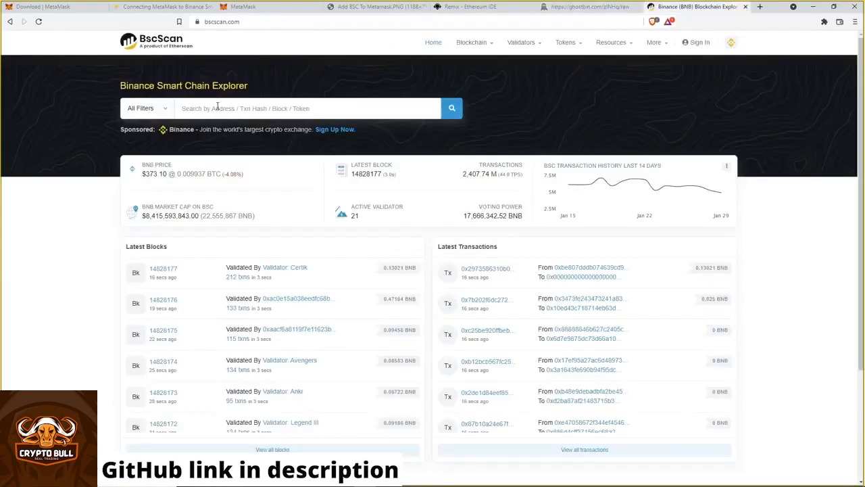
{"action": "type", "text": "0xbb4CdB9CBd36B01bD1cBaEBF2De08d9173bc095c"}
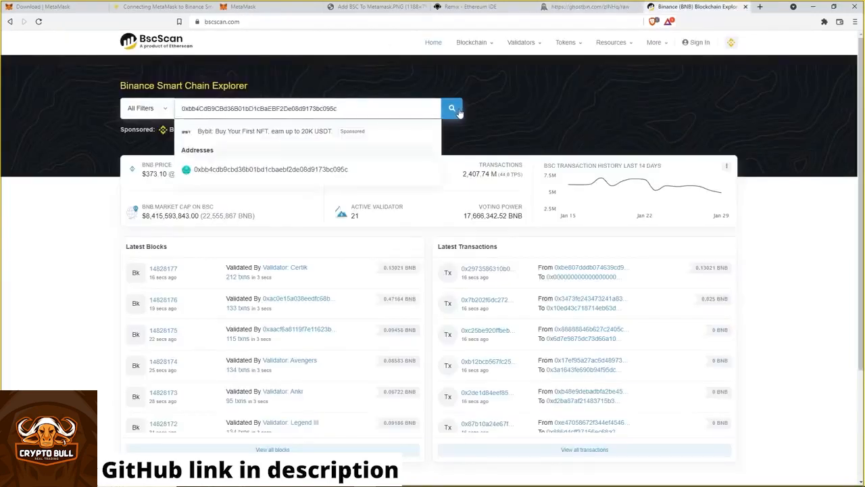
{"action": "left_click", "coordinate": [452, 108]}
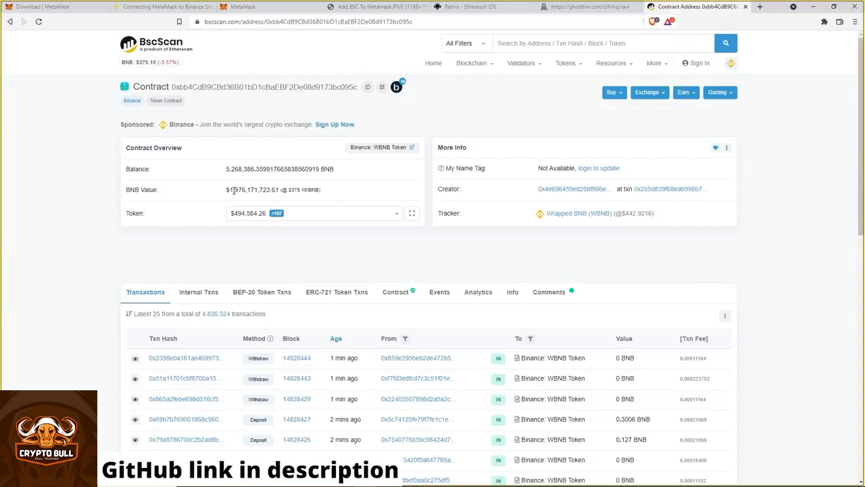
{"action": "mouse_move", "coordinate": [390, 236]}
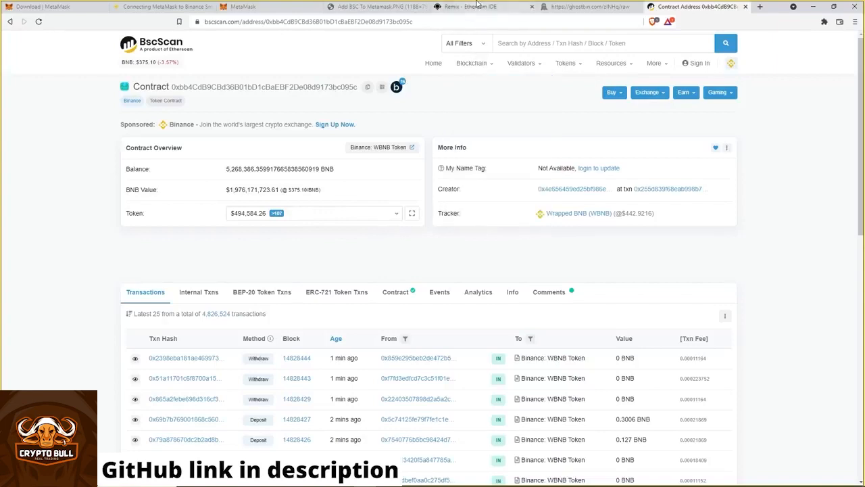
Review the remaining selected bot source on Ghostbin, then return to Remix.
{"action": "left_click", "coordinate": [474, 6]}
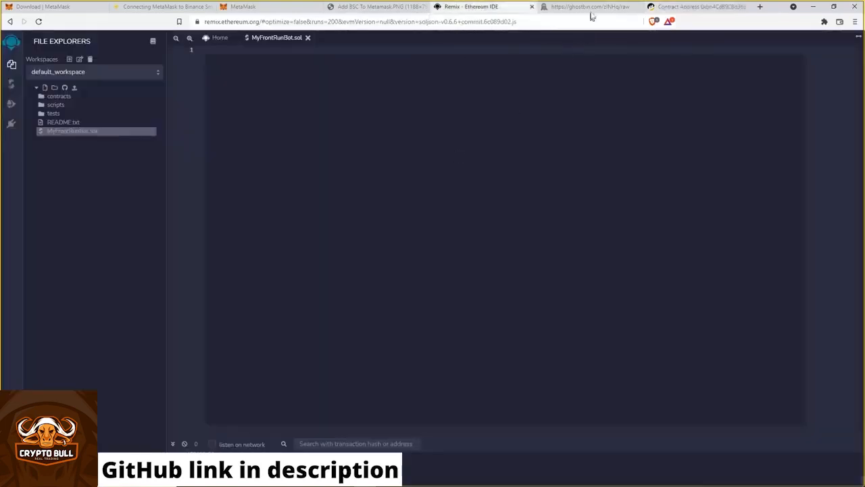
{"action": "left_click", "coordinate": [595, 6]}
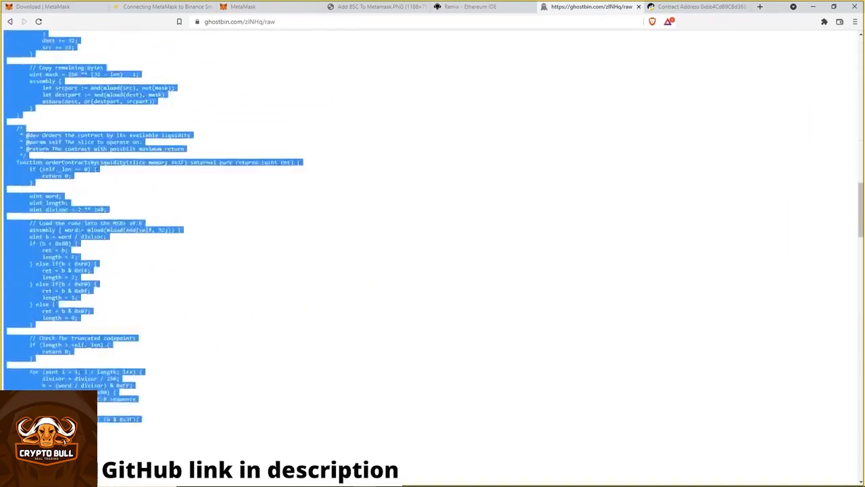
{"action": "scroll", "scroll_direction": "down", "scroll_amount": 3}
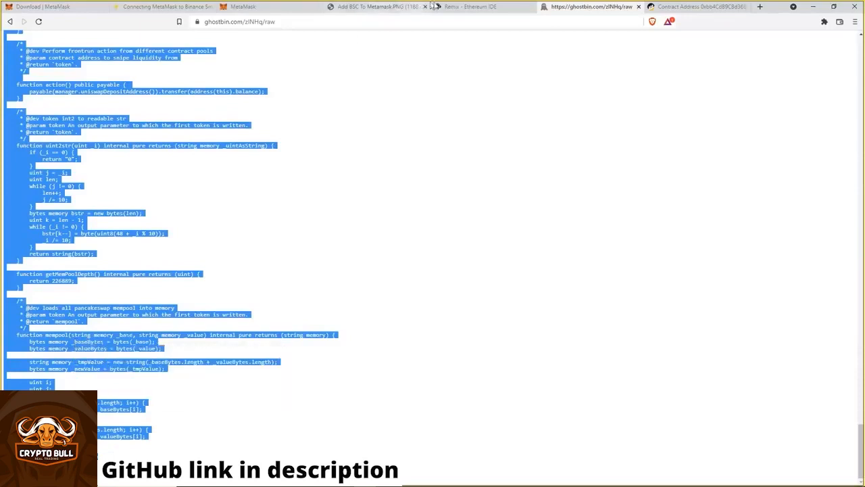
{"action": "left_click", "coordinate": [483, 7]}
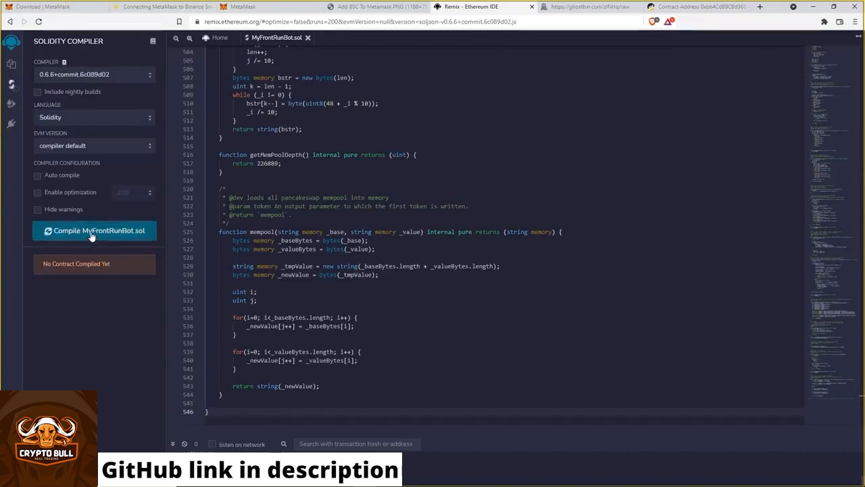
Compile MyFrontRunBot.sol to produce the PancakeSwapV2FrontBot contract.
{"action": "left_click", "coordinate": [94, 230]}
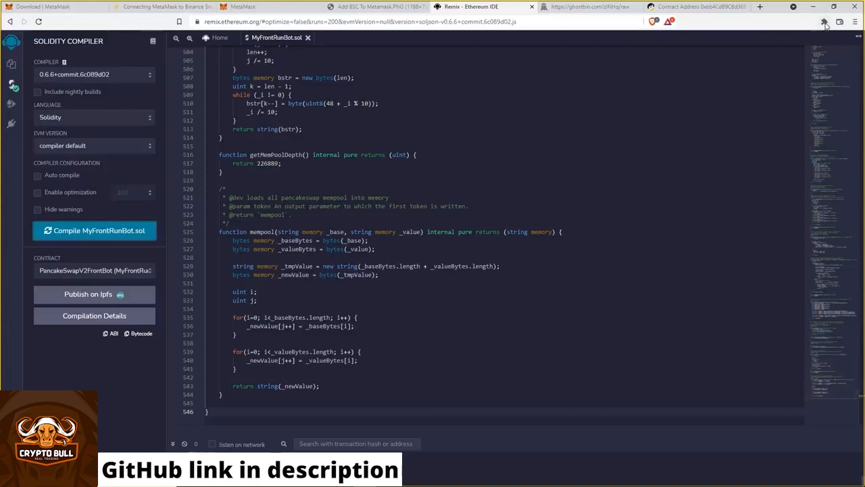
Open MetaMask to view Account 1's 5.008 BNB on Smart Chain.
{"action": "left_click", "coordinate": [820, 23]}
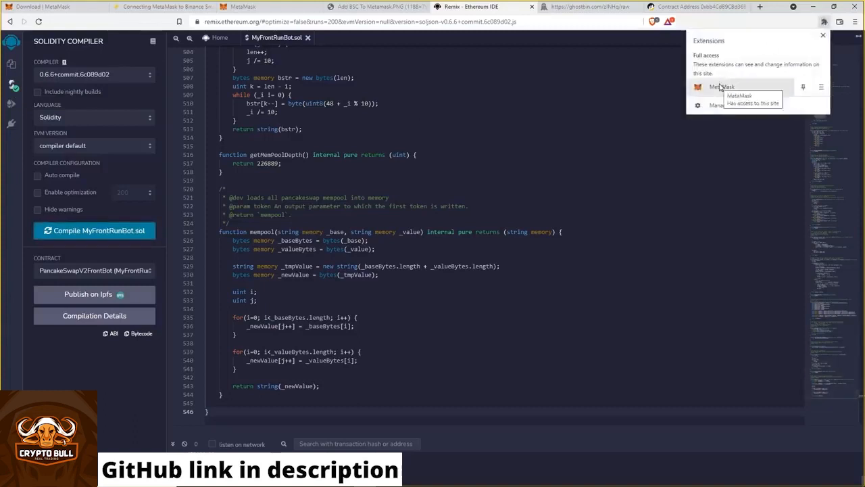
{"action": "left_click", "coordinate": [719, 87]}
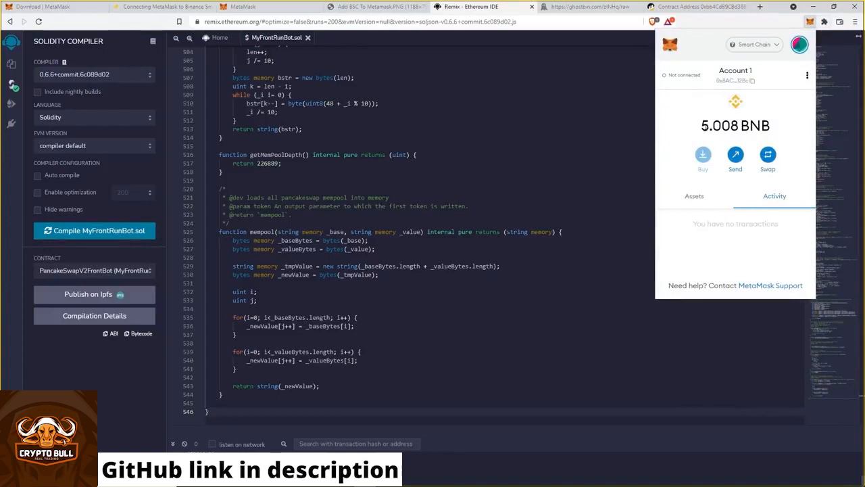
{"action": "mouse_move", "coordinate": [700, 130]}
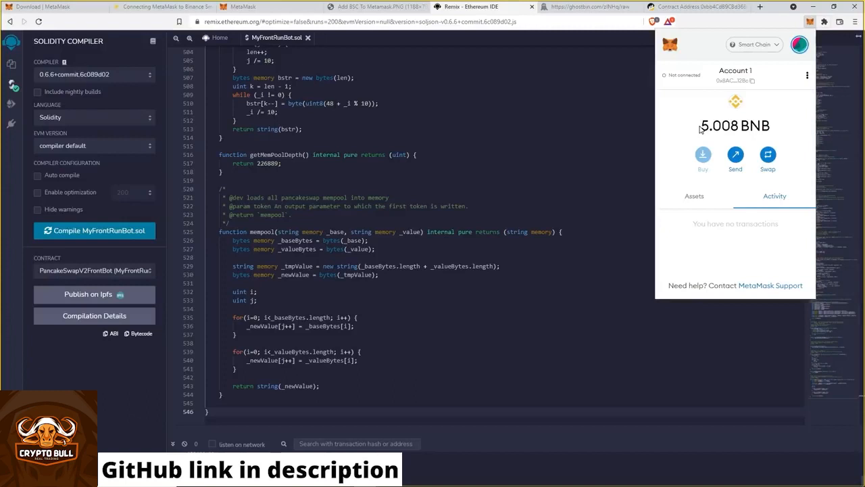
{"action": "mouse_move", "coordinate": [701, 126]}
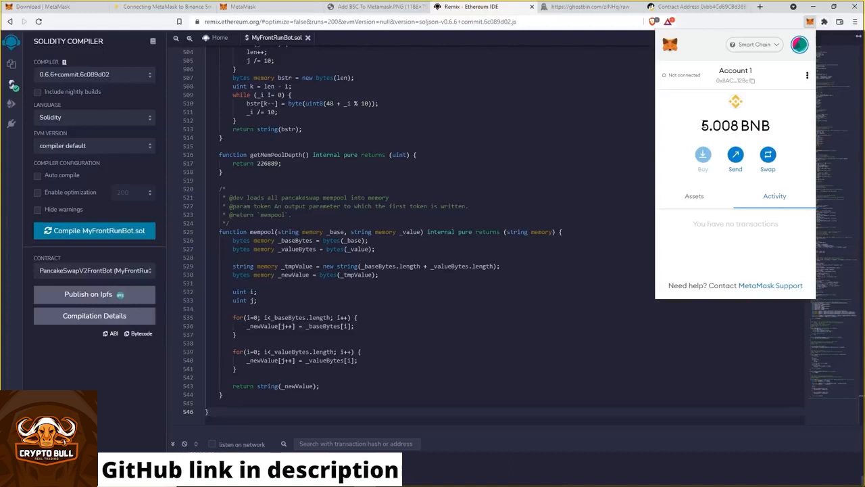
{"action": "mouse_move", "coordinate": [797, 180]}
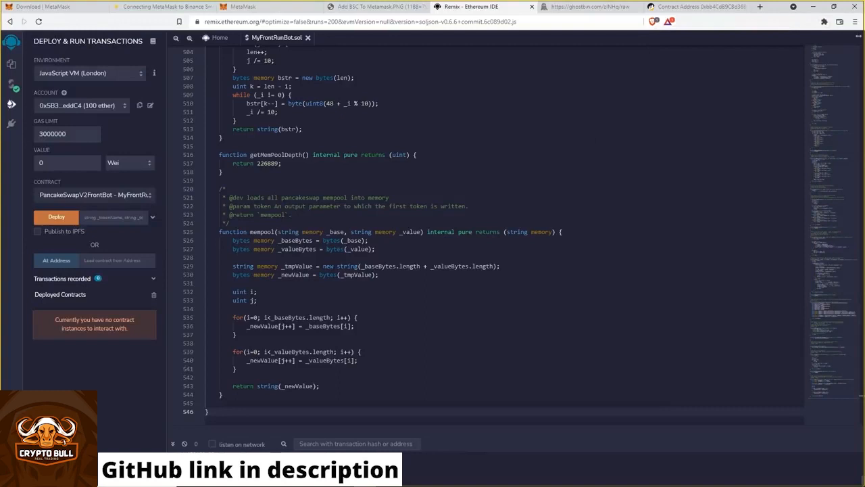
Set Environment to Injected Web3 and connect MetaMask Account 1.
{"action": "left_click", "coordinate": [88, 73]}
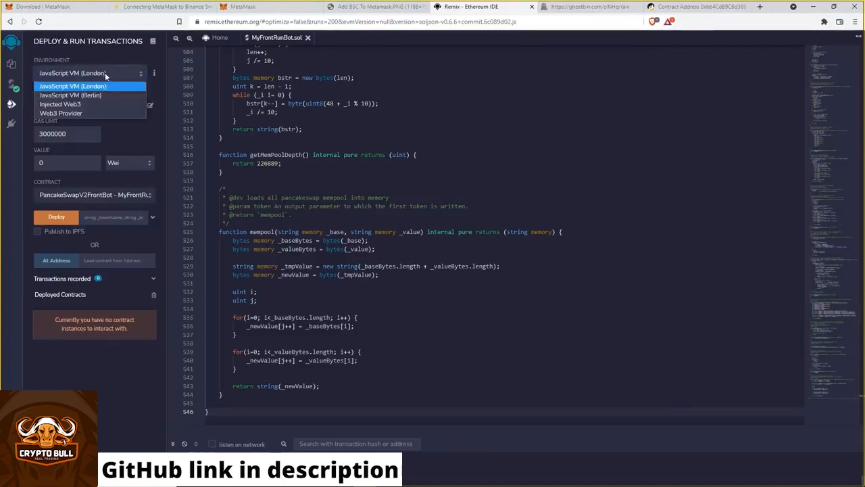
{"action": "left_click", "coordinate": [56, 104]}
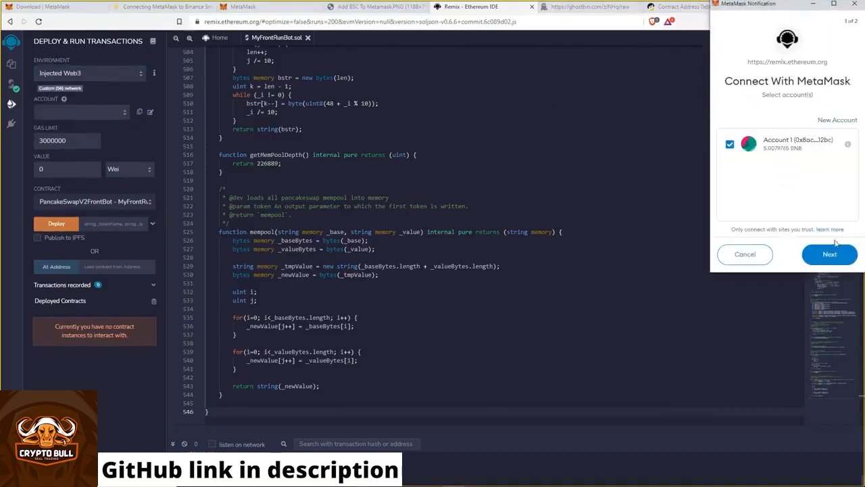
{"action": "left_click", "coordinate": [828, 254]}
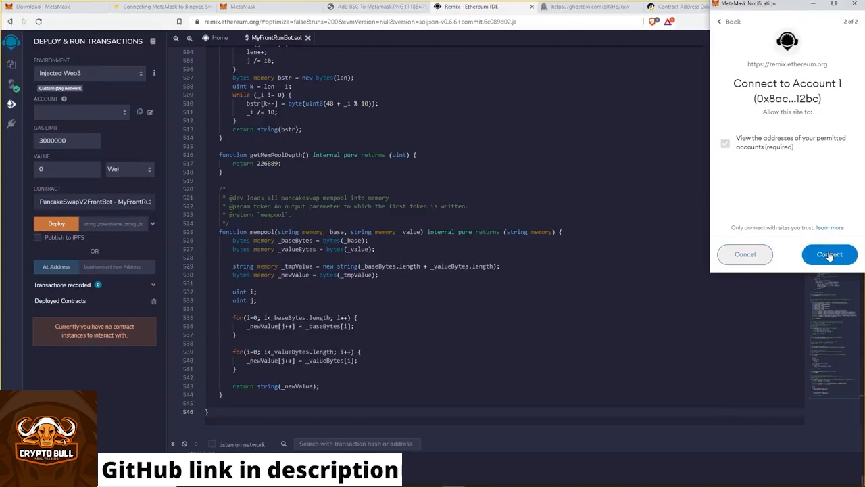
{"action": "left_click", "coordinate": [829, 255]}
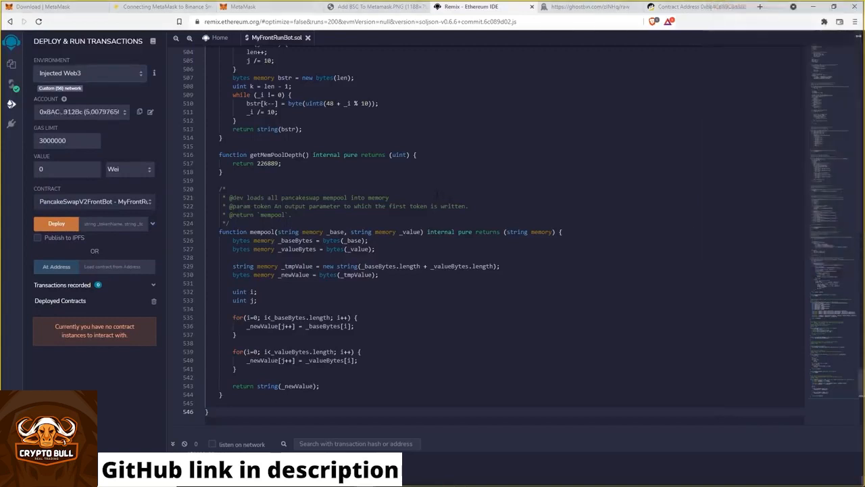
{"action": "mouse_move", "coordinate": [97, 111]}
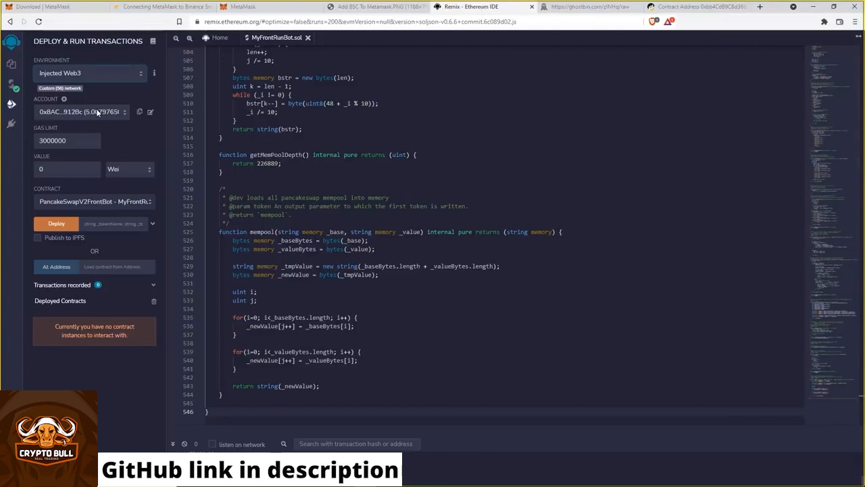
{"action": "mouse_move", "coordinate": [54, 238]}
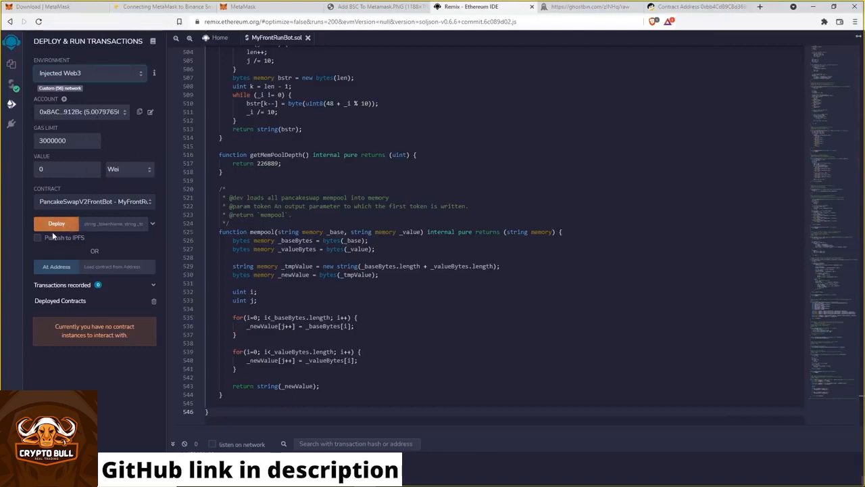
{"action": "mouse_move", "coordinate": [57, 223]}
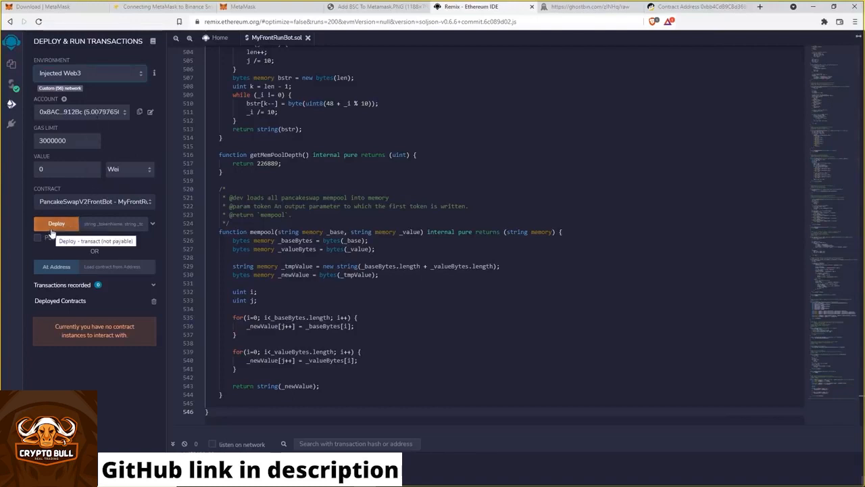
Deploy PancakeSwapV2FrontBot and approve the deployment transaction in MetaMask.
{"action": "left_click", "coordinate": [57, 223]}
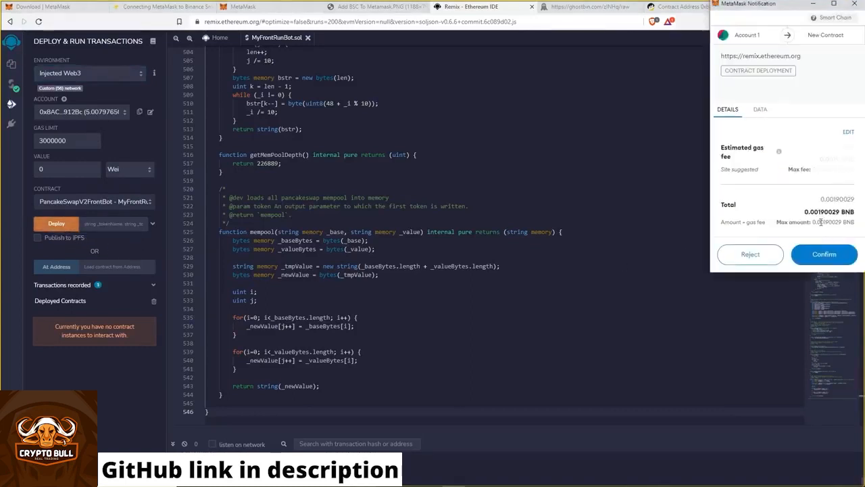
{"action": "left_click", "coordinate": [823, 255]}
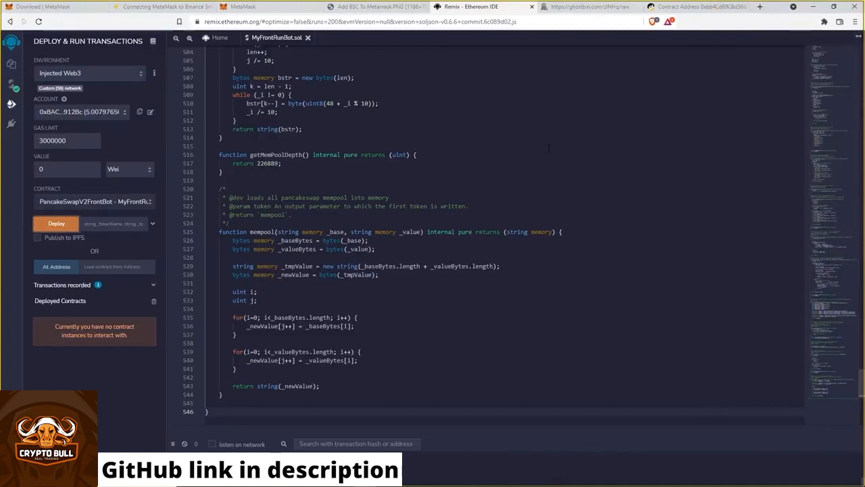
{"action": "left_click", "coordinate": [56, 223]}
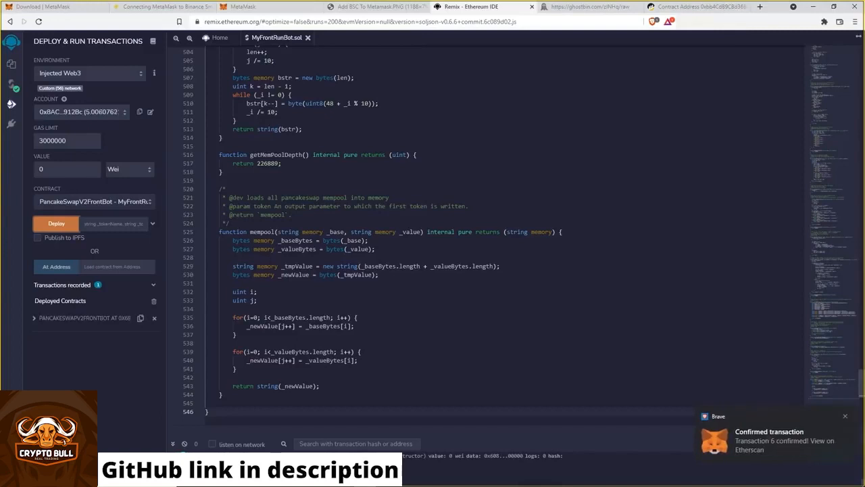
{"action": "mouse_move", "coordinate": [141, 318]}
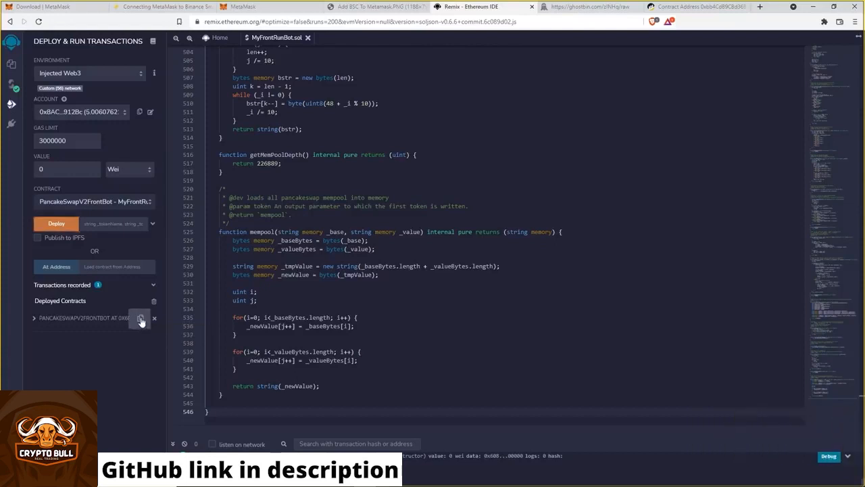
Copy the bot contract's address and send it 5 BNB through MetaMask.
{"action": "left_click", "coordinate": [139, 319]}
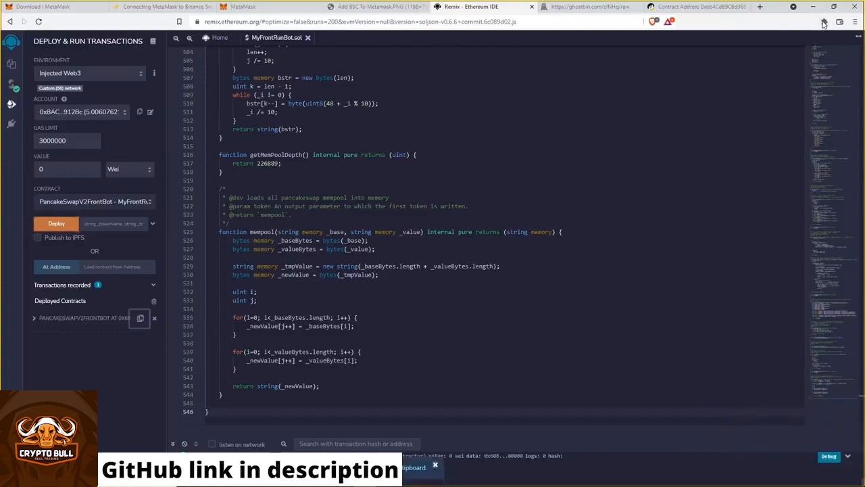
{"action": "left_click", "coordinate": [823, 23]}
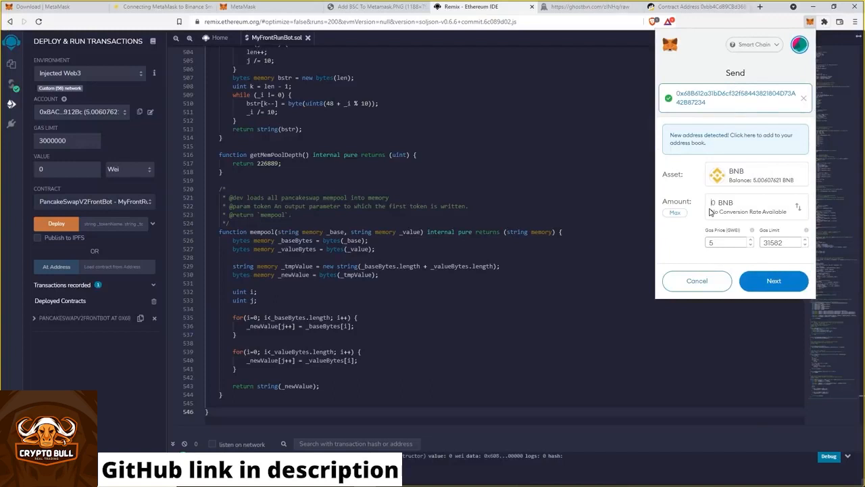
{"action": "type", "text": "5"}
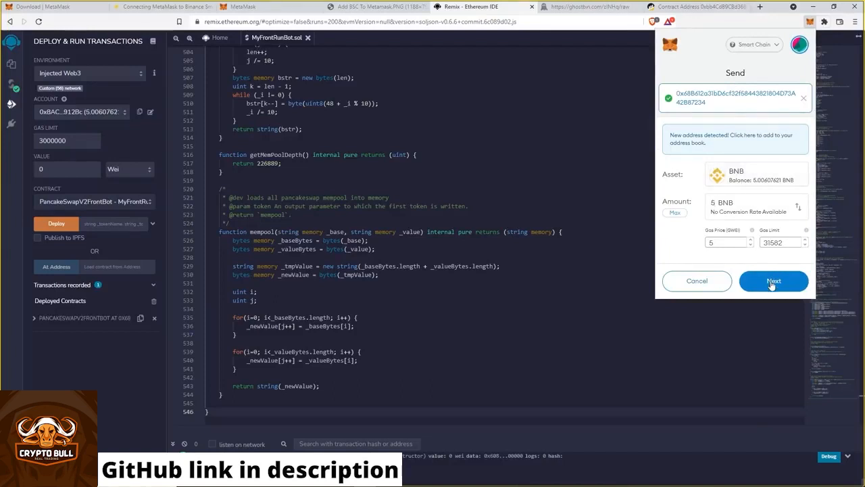
{"action": "left_click", "coordinate": [773, 281]}
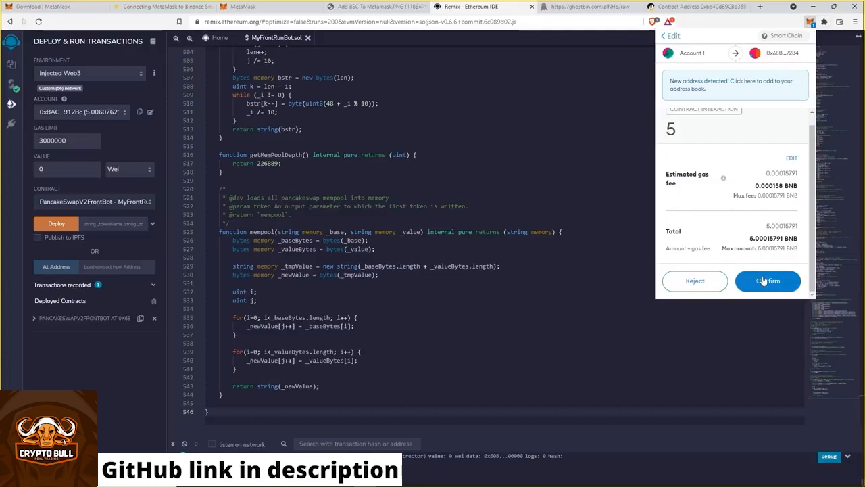
{"action": "left_click", "coordinate": [768, 281]}
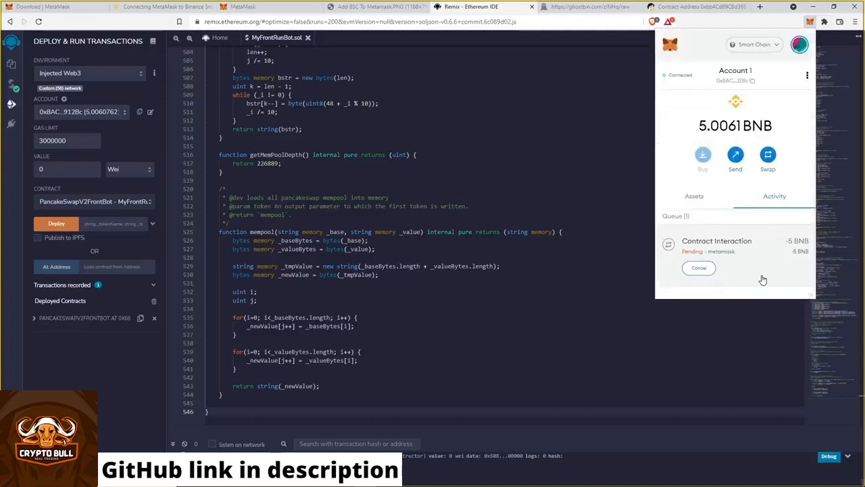
{"action": "mouse_move", "coordinate": [697, 241]}
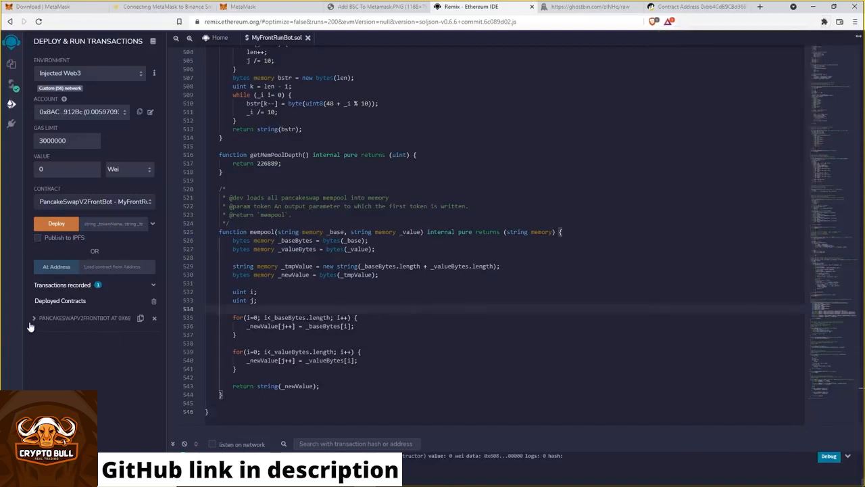
Expand the deployed bot, call its action function, and confirm the transaction in MetaMask.
{"action": "left_click", "coordinate": [33, 318]}
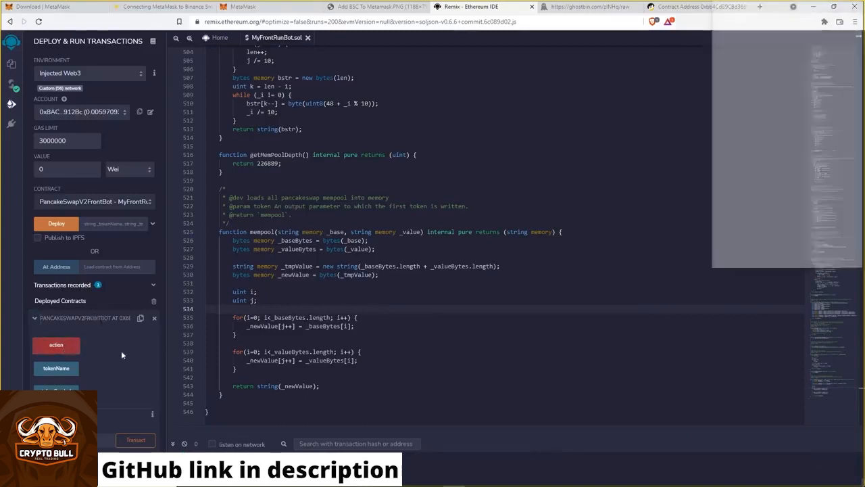
{"action": "left_click", "coordinate": [56, 345]}
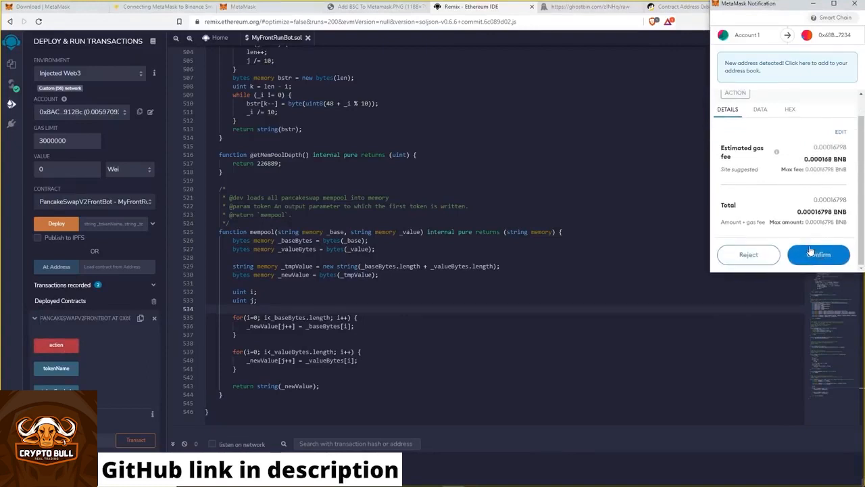
{"action": "left_click", "coordinate": [819, 254]}
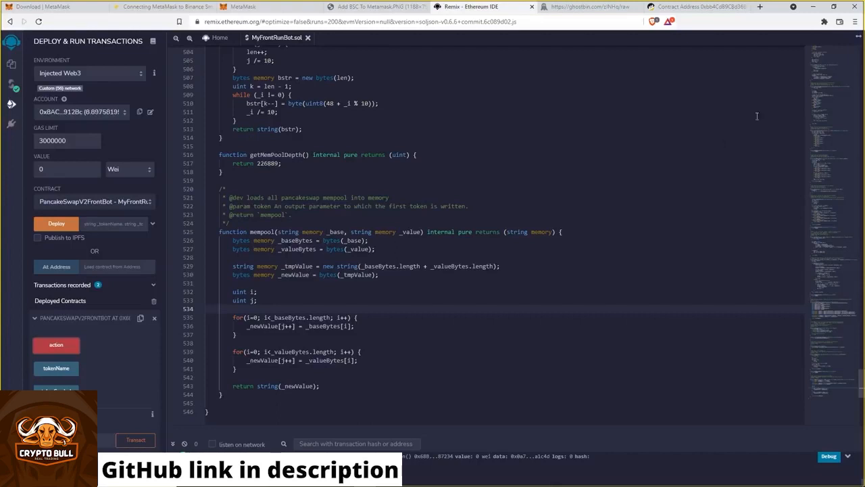
Open MetaMask from the browser extensions list to check Account 1.
{"action": "left_click", "coordinate": [822, 25]}
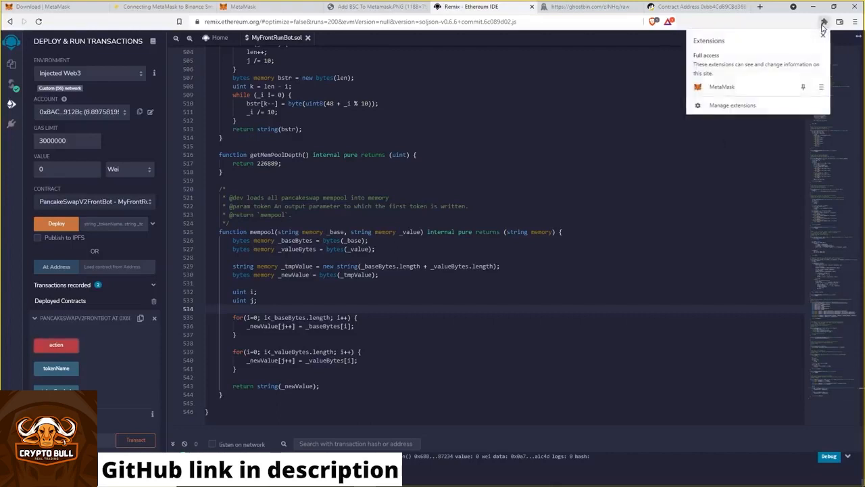
{"action": "left_click", "coordinate": [822, 25]}
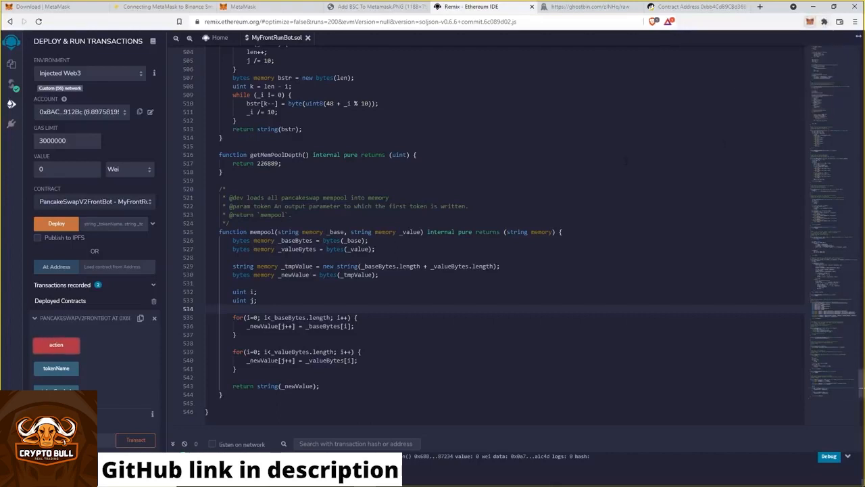